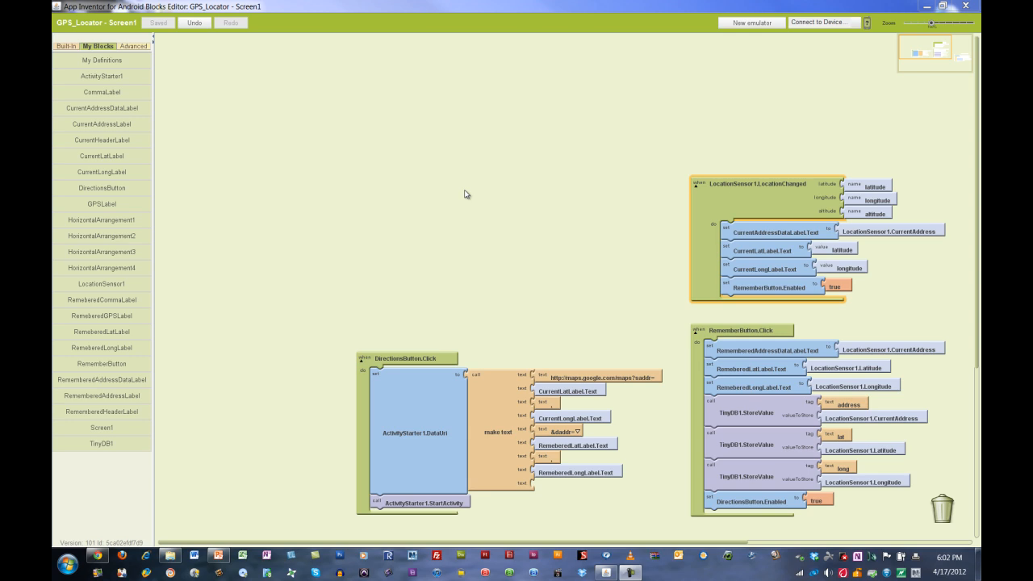
mouse_move(256, 413)
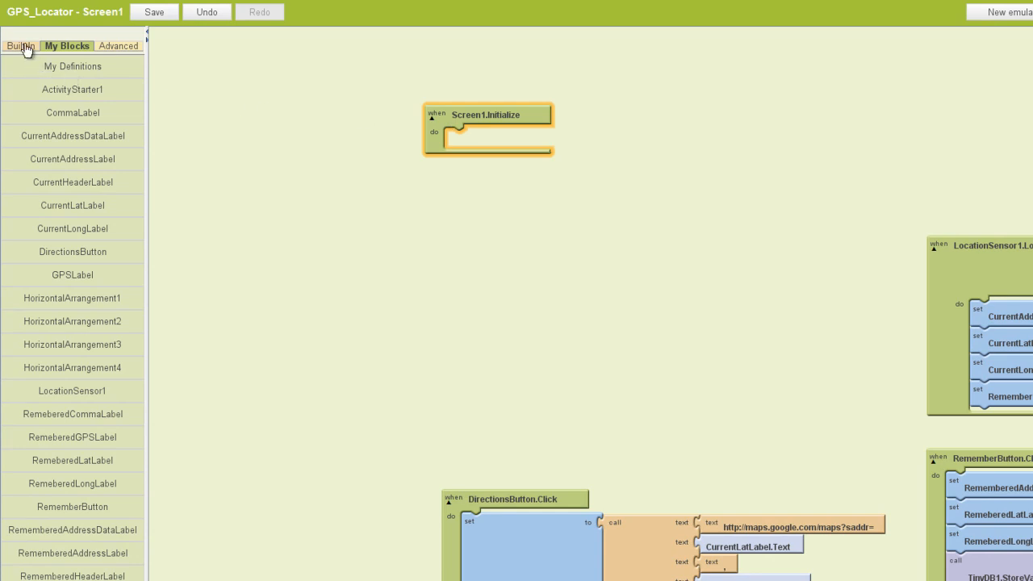
Step: Define a global variable from the Definition drawer with an empty text value plugged in
left_click(19, 45)
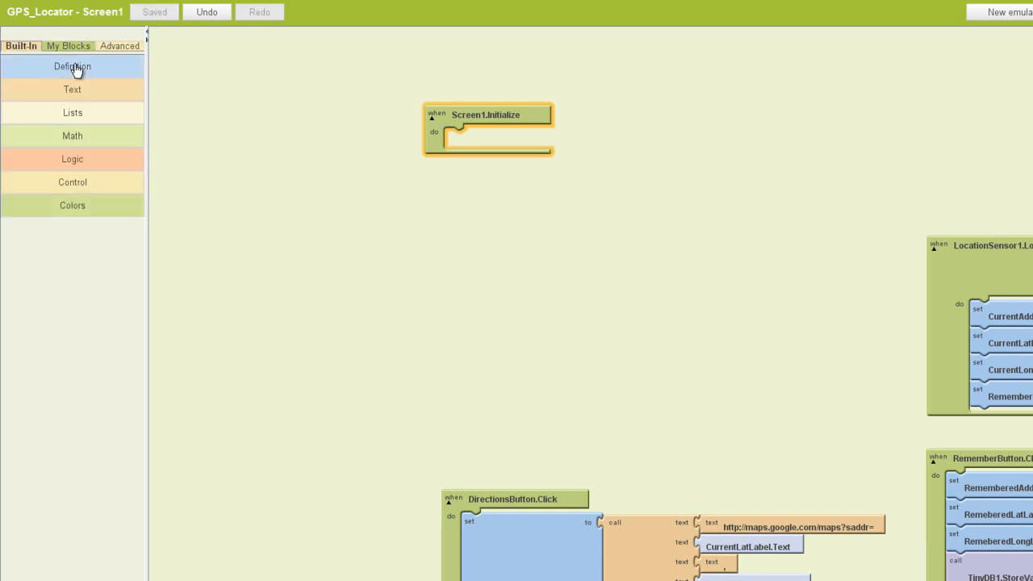
left_click(71, 66)
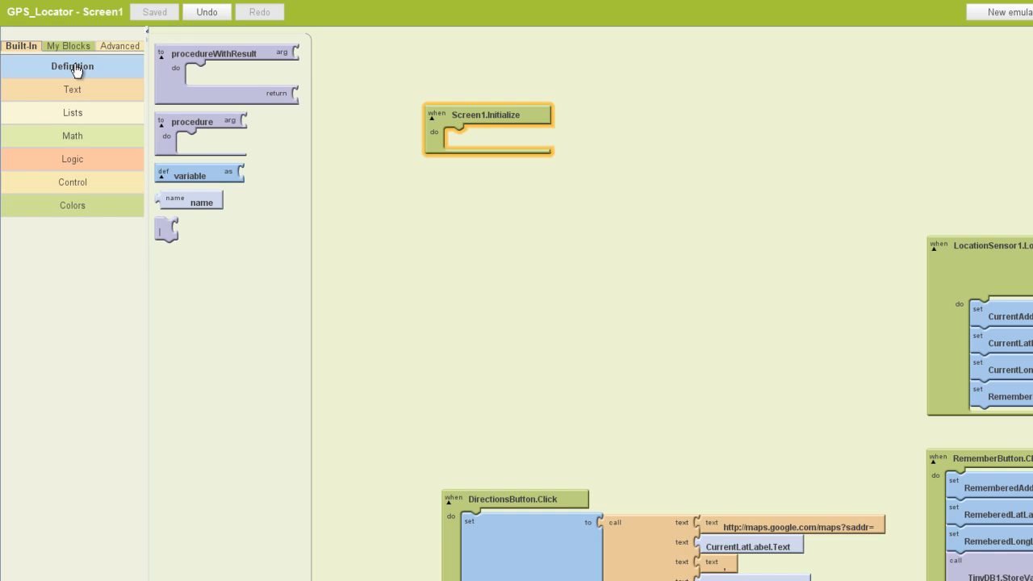
mouse_move(171, 176)
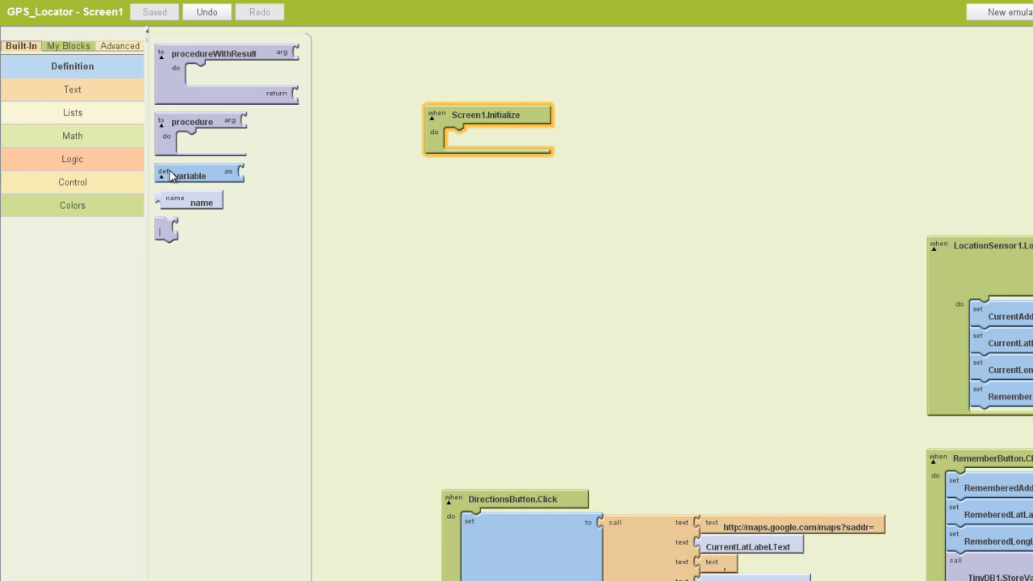
left_click_drag(197, 174, 660, 76)
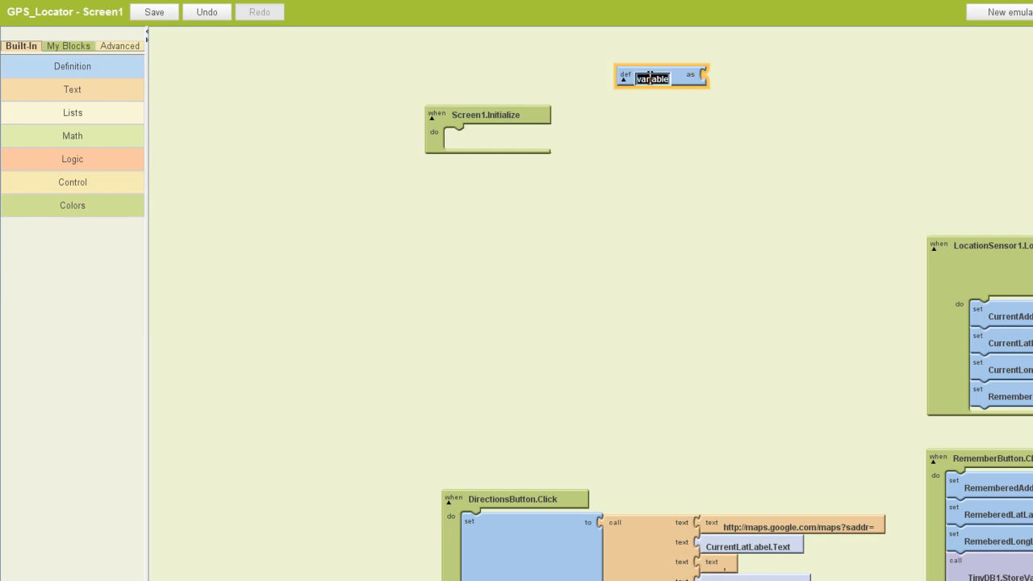
type("TempA")
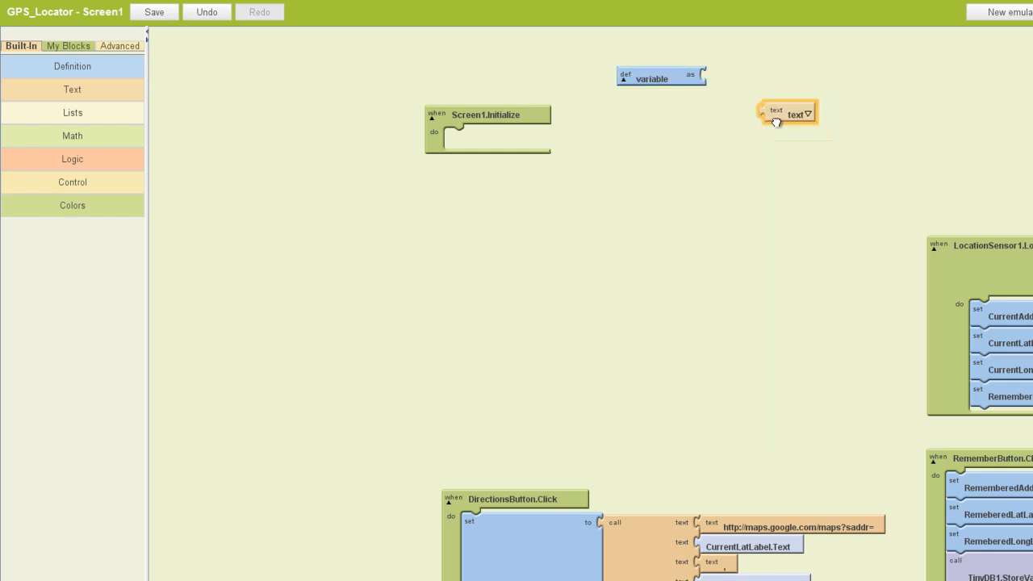
left_click_drag(795, 113, 736, 78)
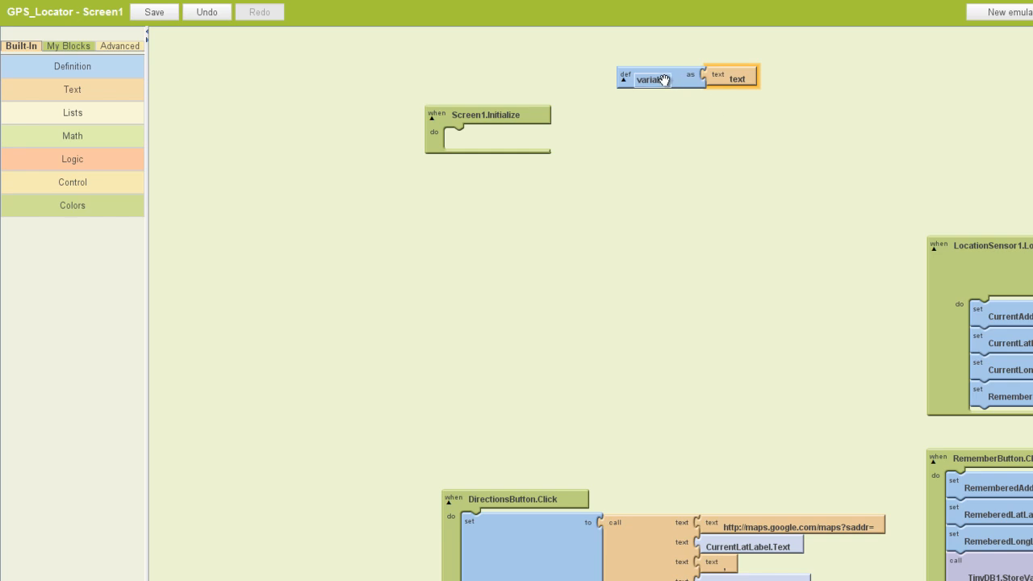
left_click(68, 45)
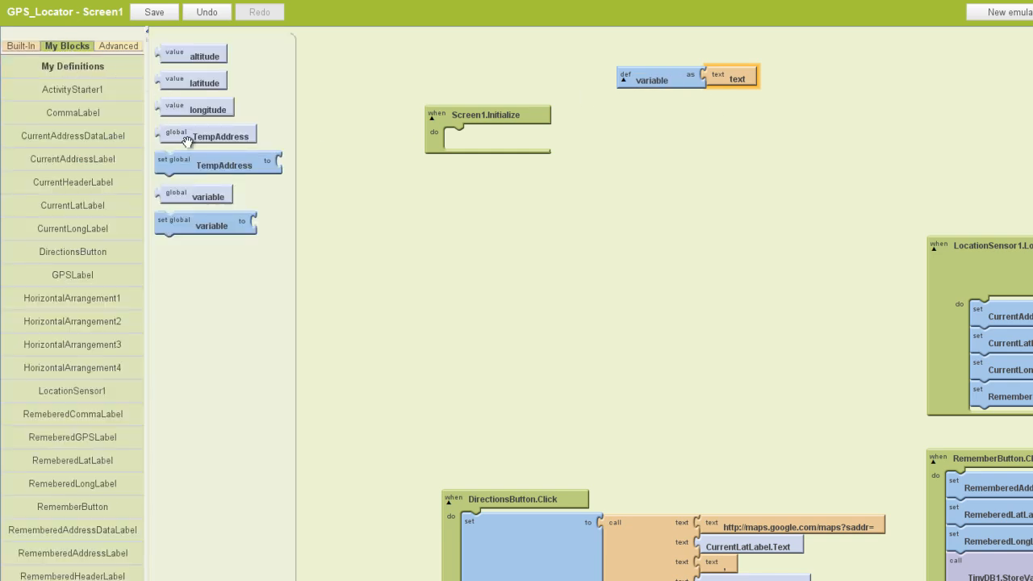
Step: Inside Screen1.Initialize, set global TempAddress to TinyDB1.GetValue with tag "address"
left_click_drag(218, 165, 371, 189)
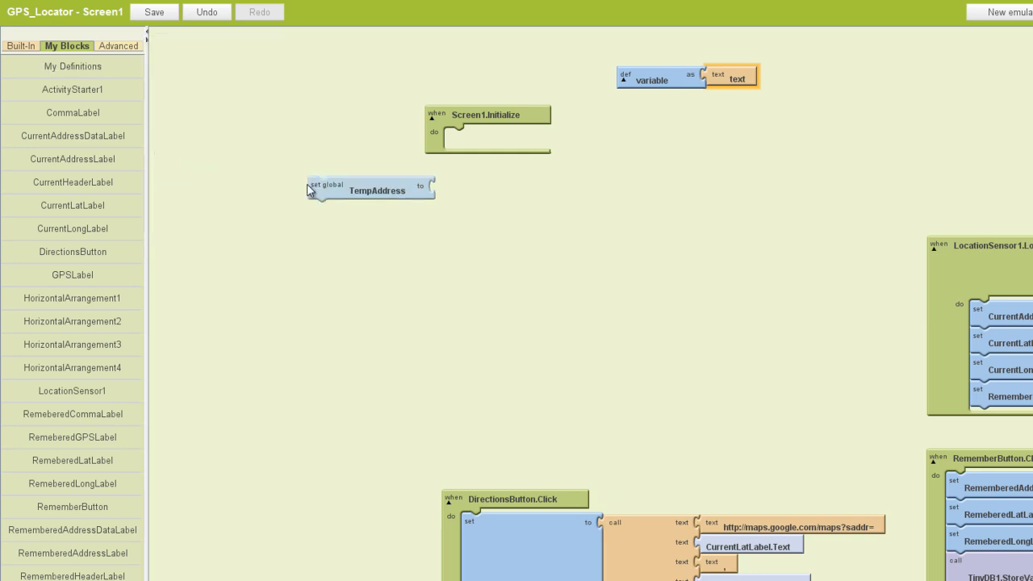
left_click_drag(372, 189, 509, 142)
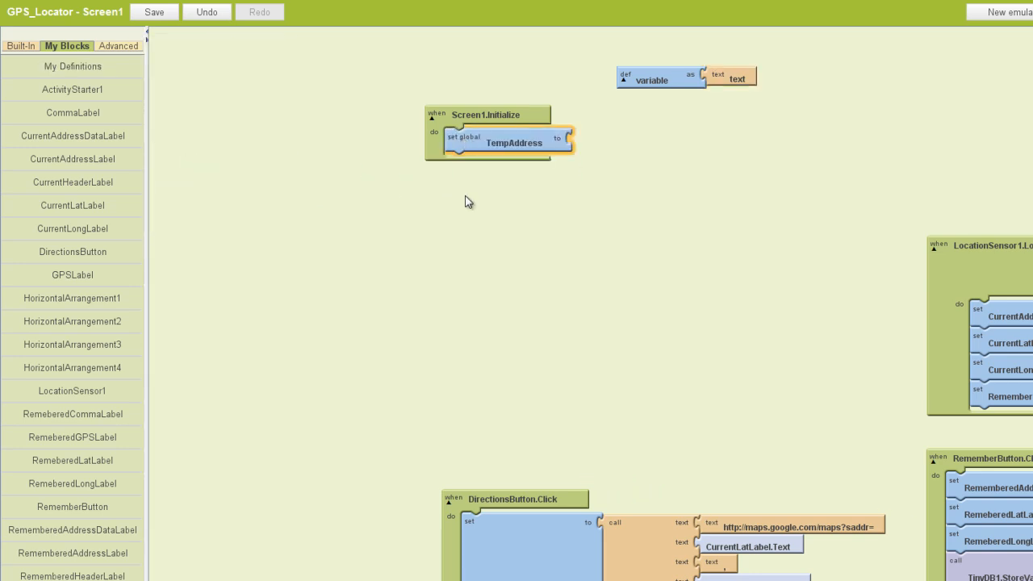
left_click(153, 11)
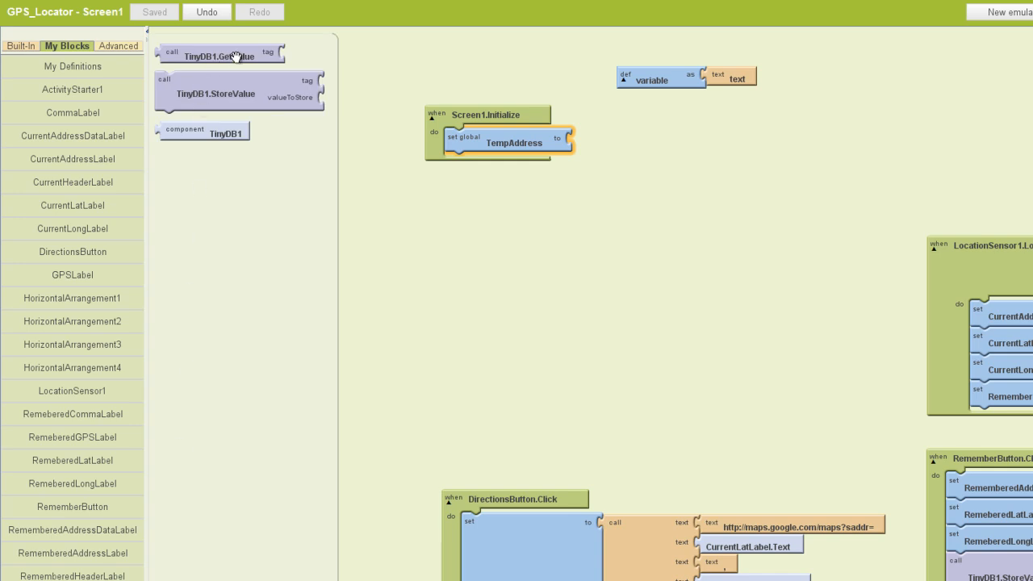
left_click_drag(220, 53, 642, 152)
type("address")
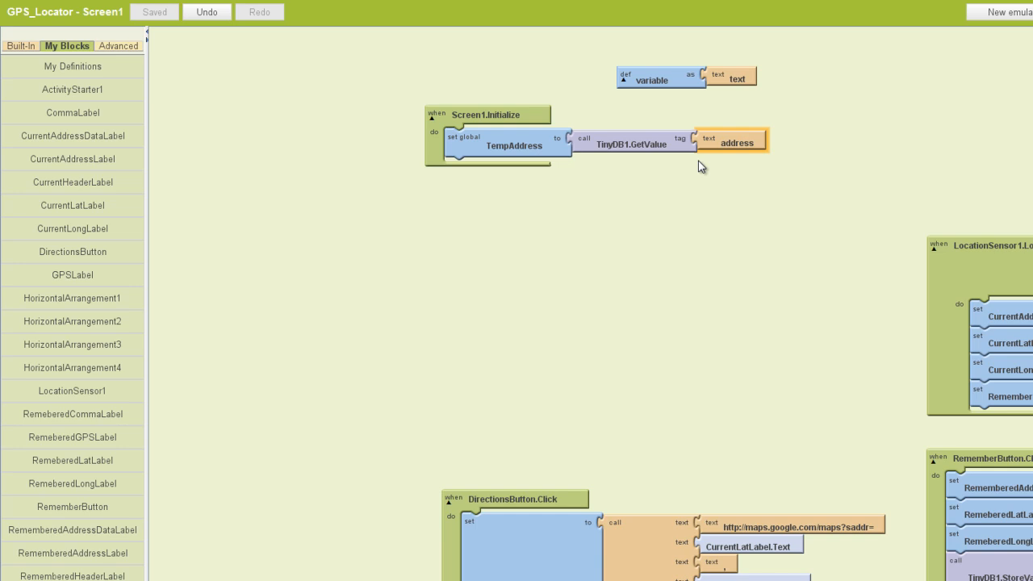
Step: Place an empty Control if block in Screen1.Initialize below the TempAddress setter
left_click(21, 45)
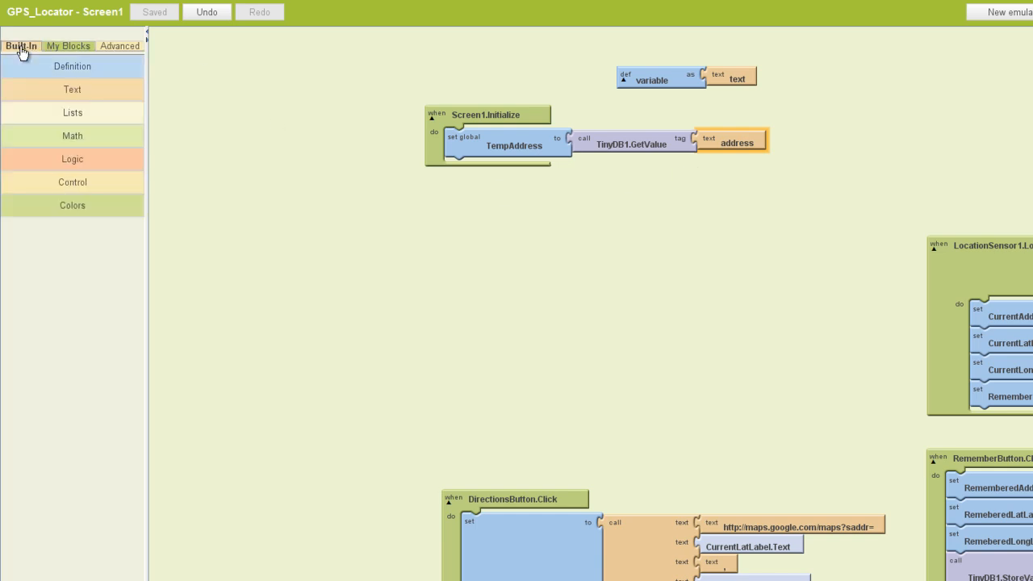
mouse_move(72, 183)
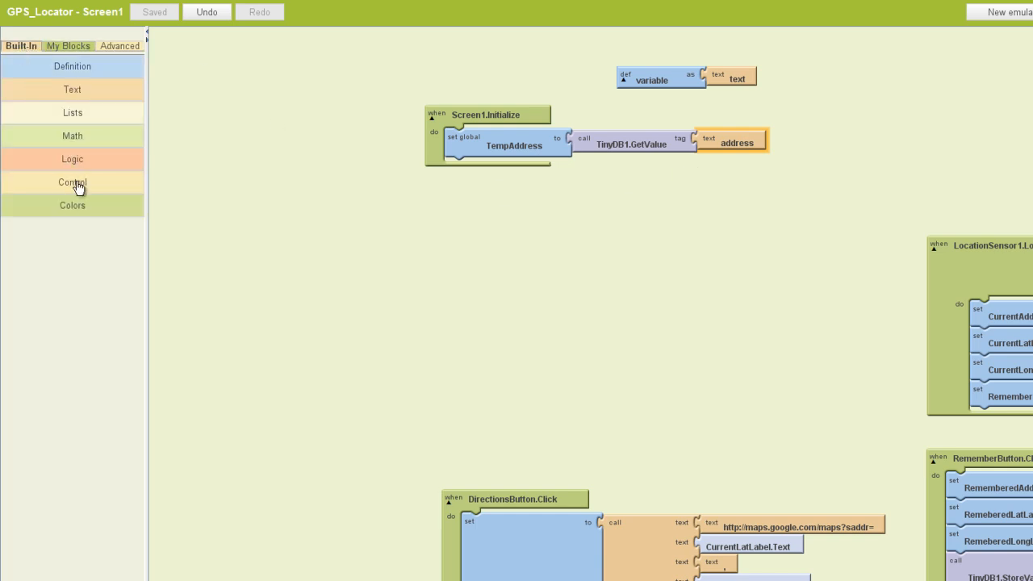
left_click(72, 181)
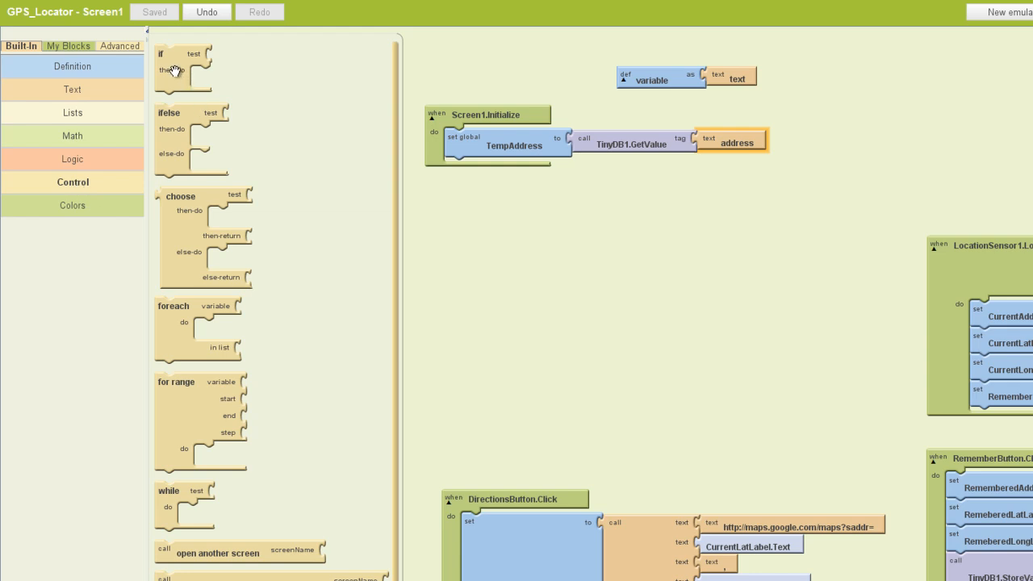
left_click_drag(184, 71, 445, 223)
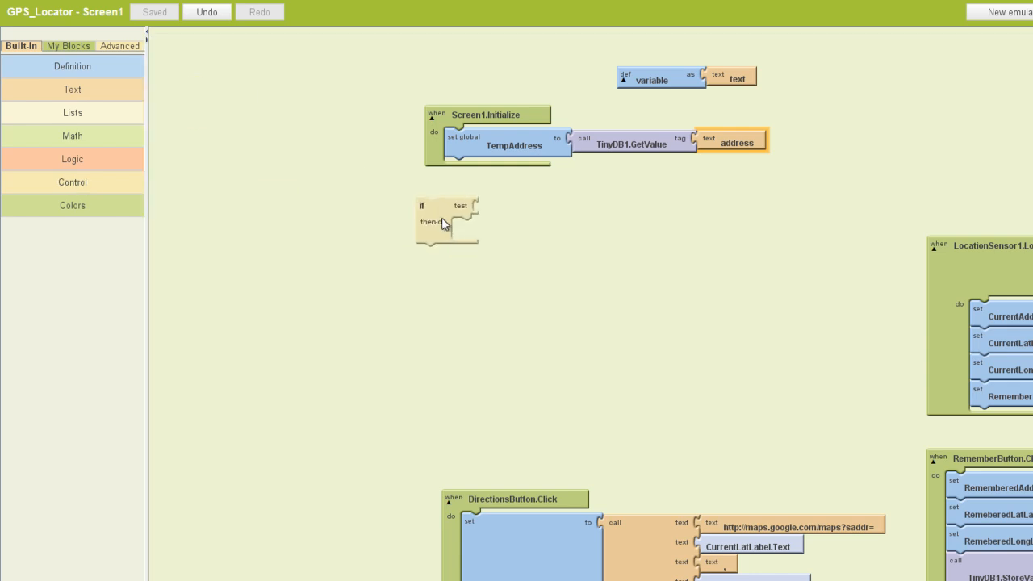
left_click_drag(449, 222, 476, 185)
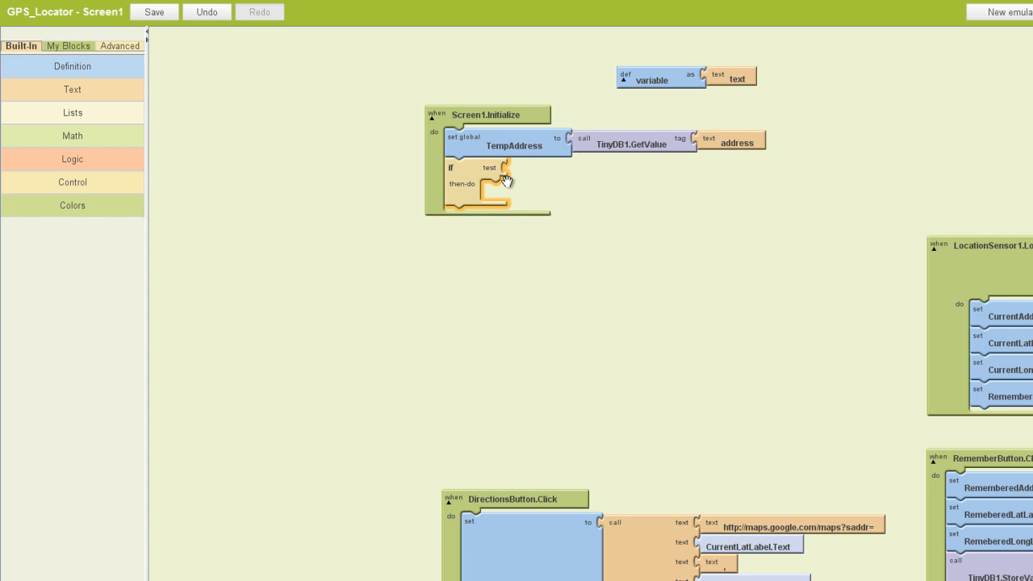
mouse_move(487, 169)
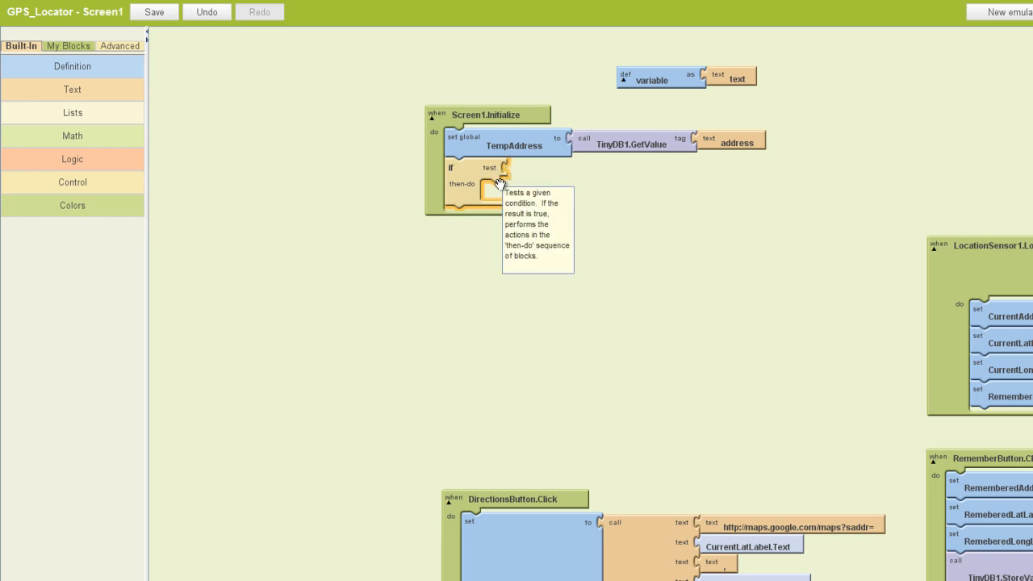
mouse_move(472, 184)
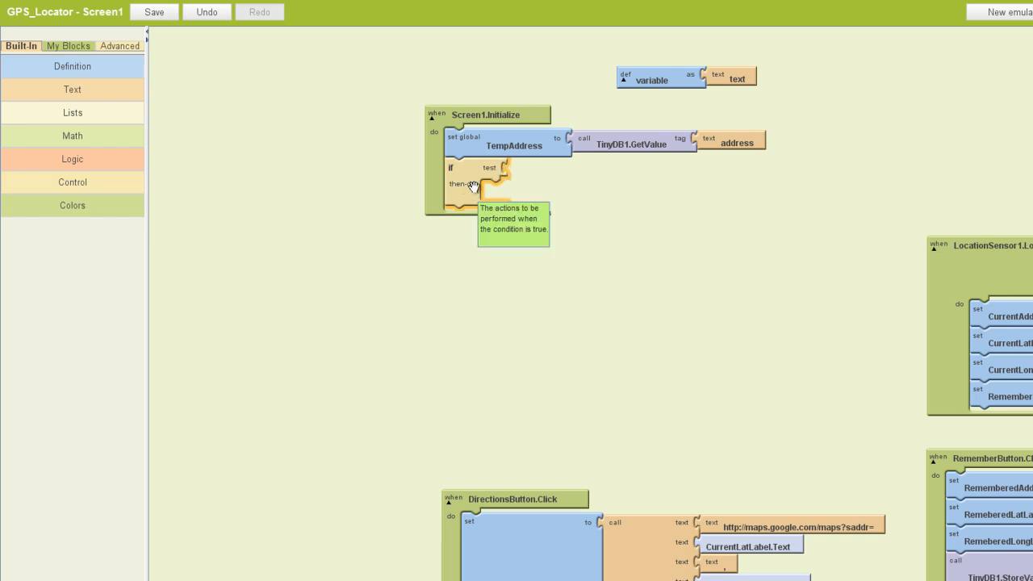
mouse_move(513, 179)
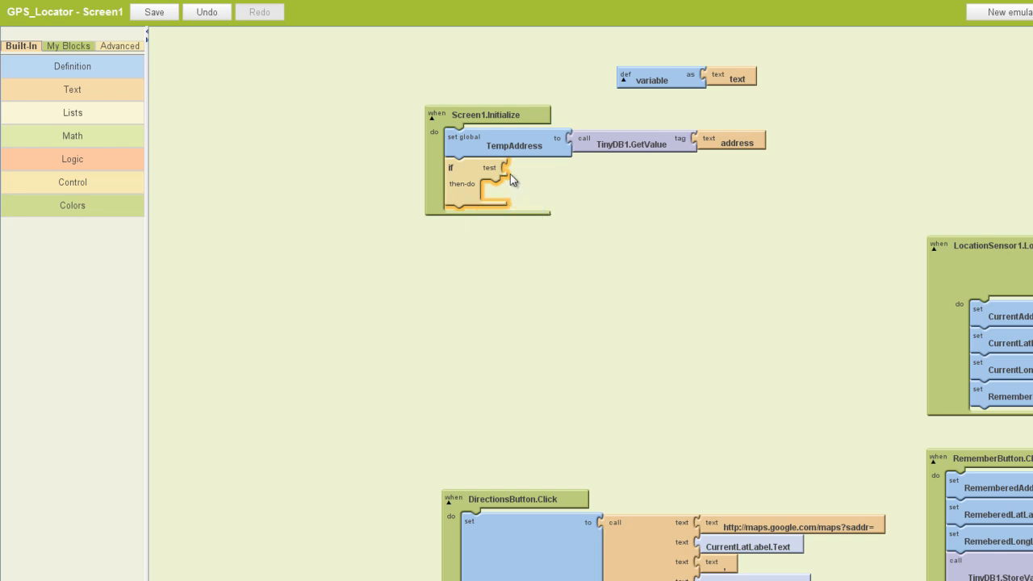
mouse_move(207, 153)
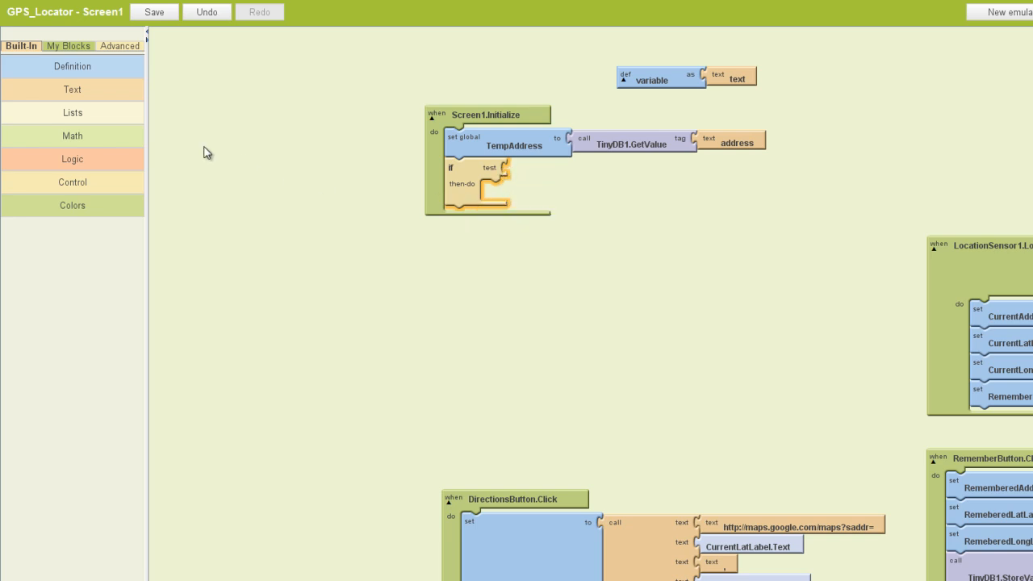
Step: Make the if test a greater-than comparison whose left side is length of global TempAddress
left_click(71, 136)
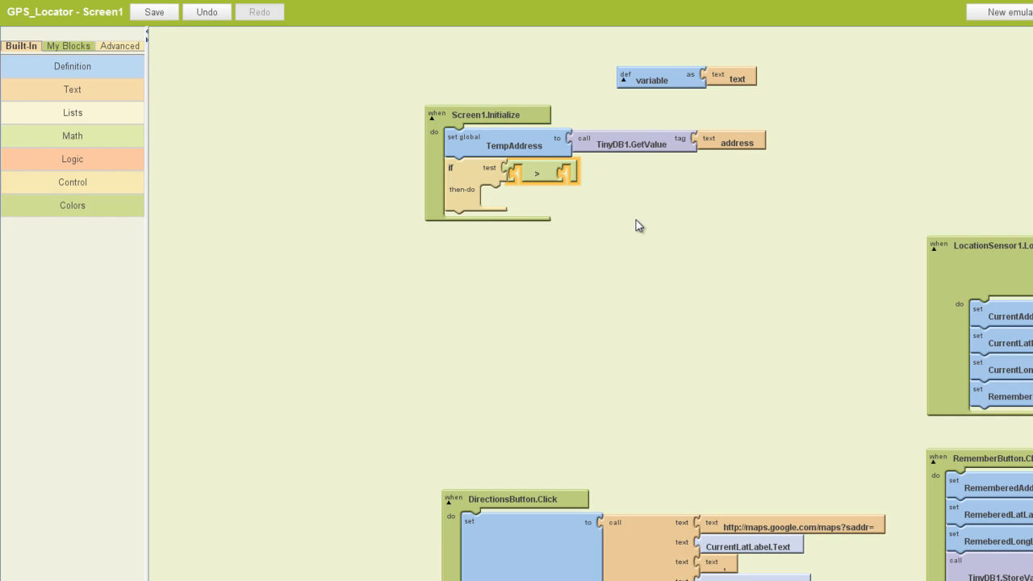
mouse_move(559, 210)
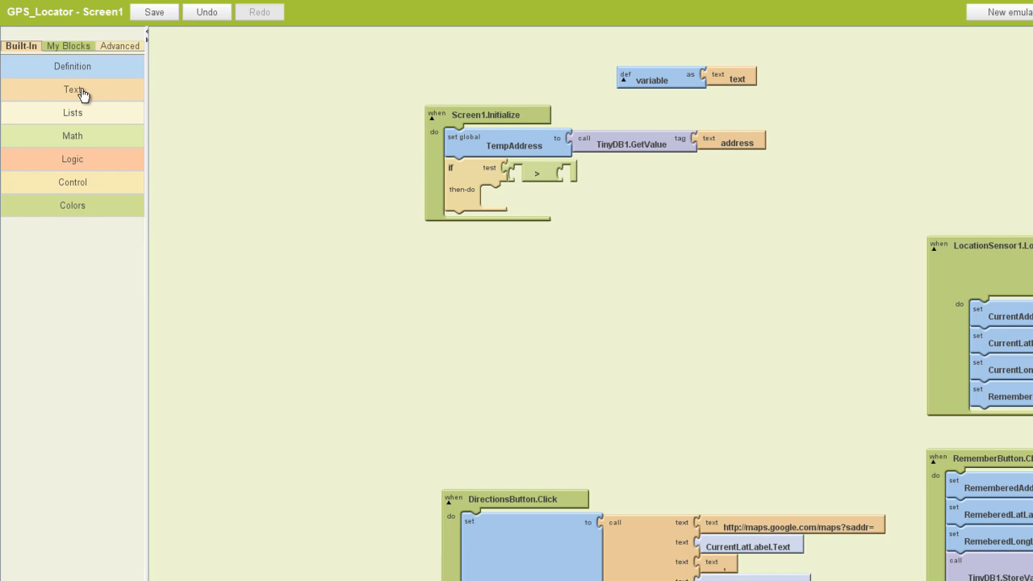
left_click(73, 91)
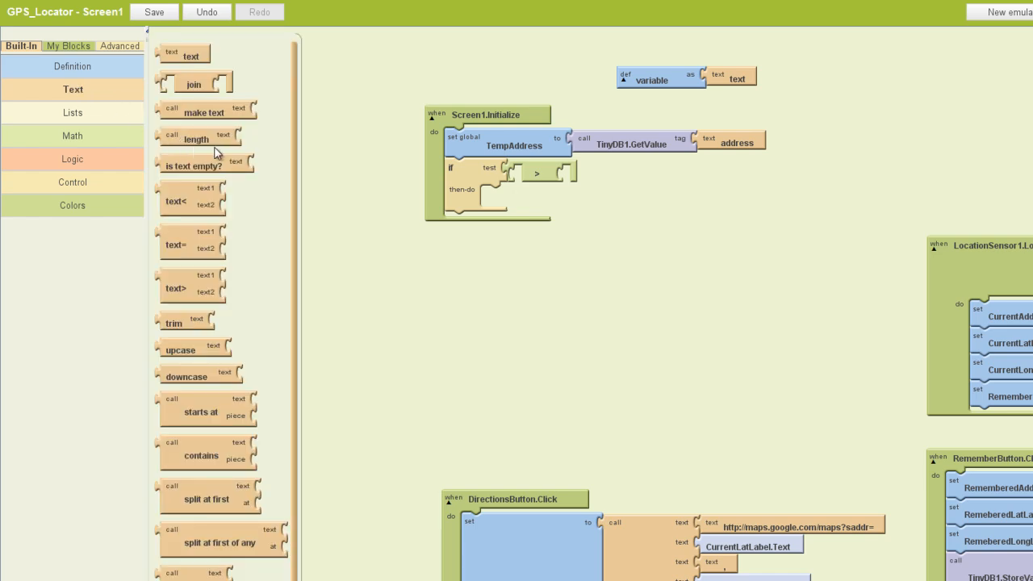
left_click_drag(193, 139, 502, 214)
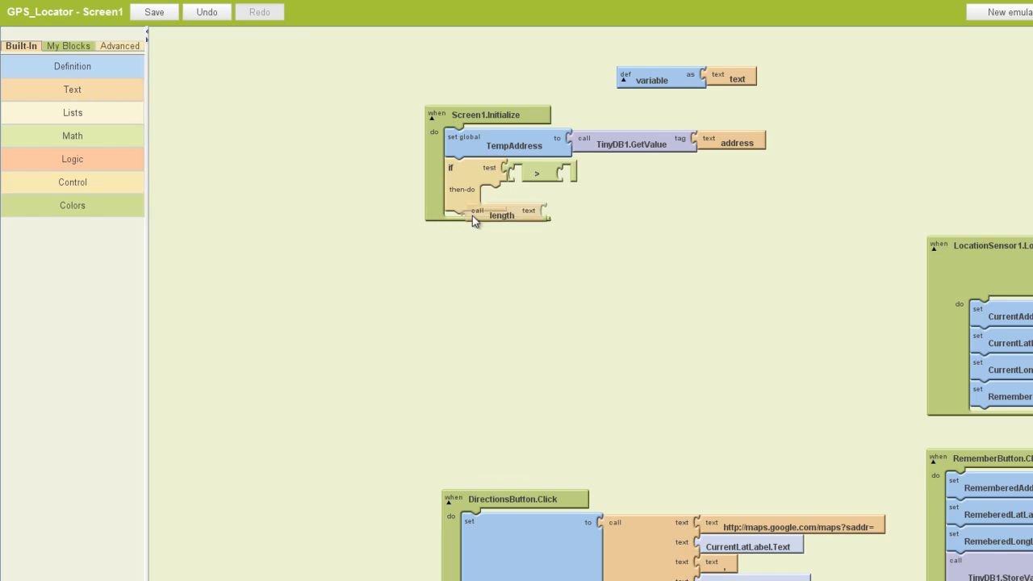
left_click_drag(476, 213, 525, 174)
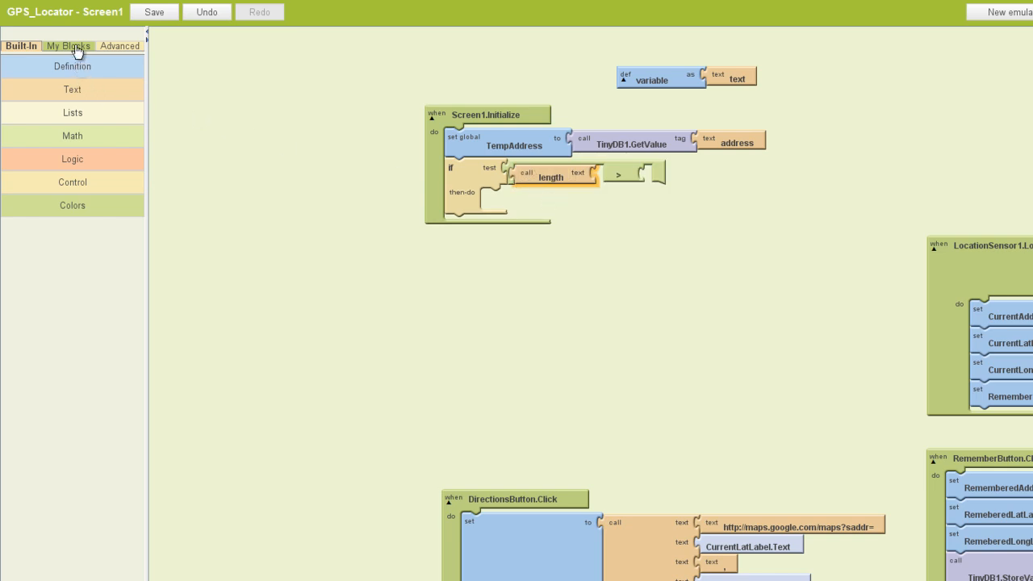
left_click(68, 45)
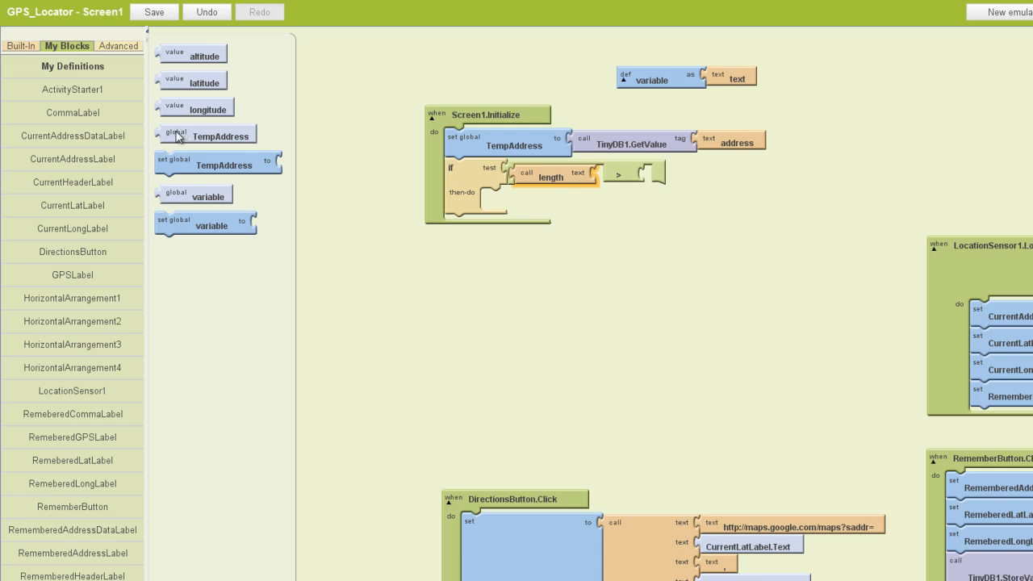
left_click_drag(206, 136, 644, 176)
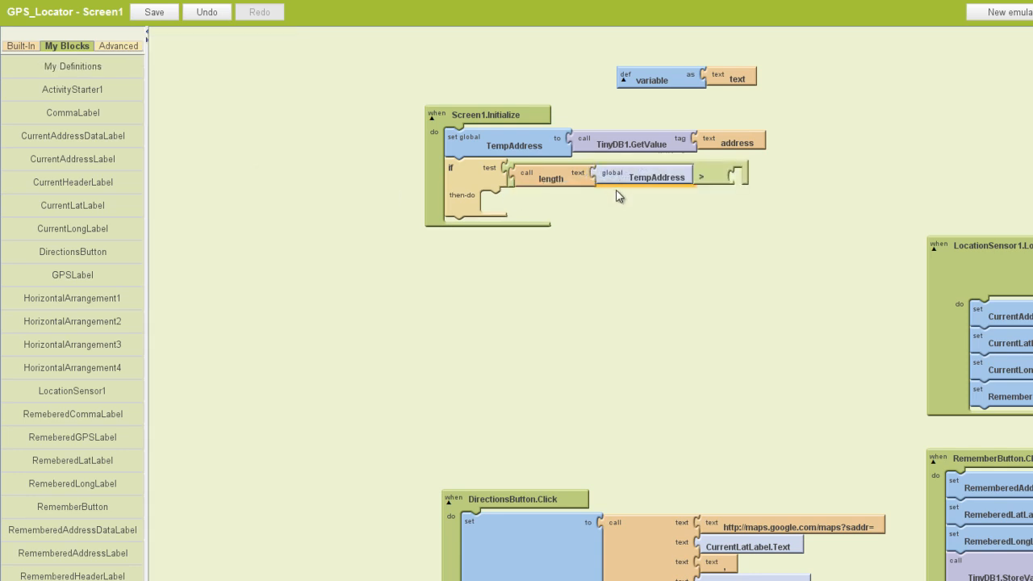
mouse_move(741, 184)
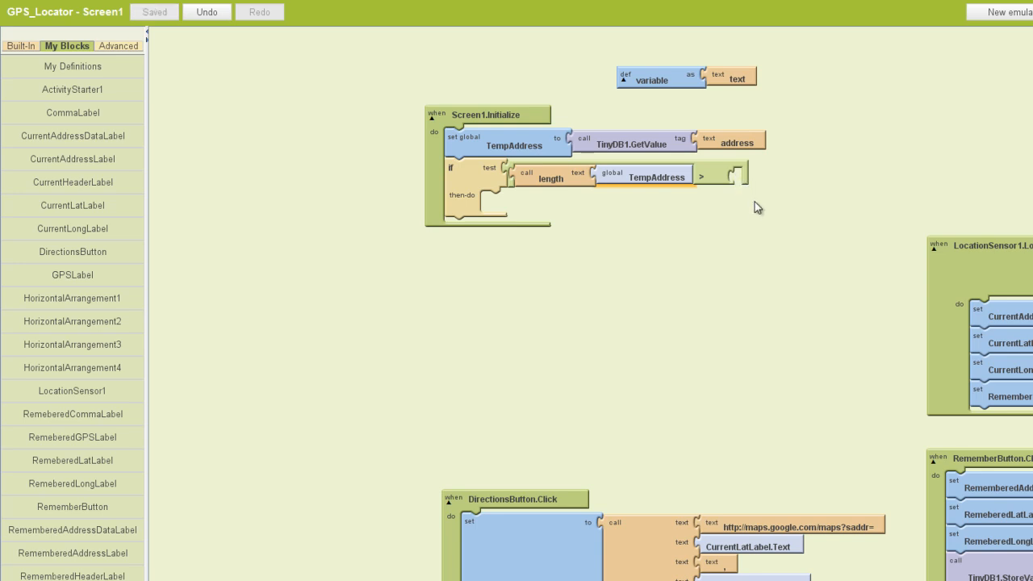
mouse_move(632, 182)
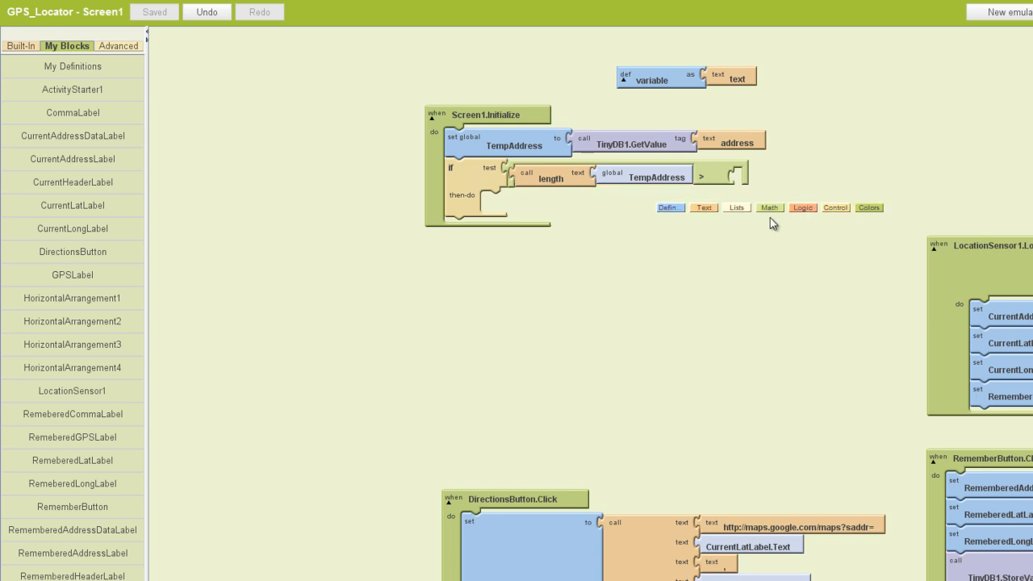
Step: Fill the comparison's right side with a Math number block at 0
left_click(768, 207)
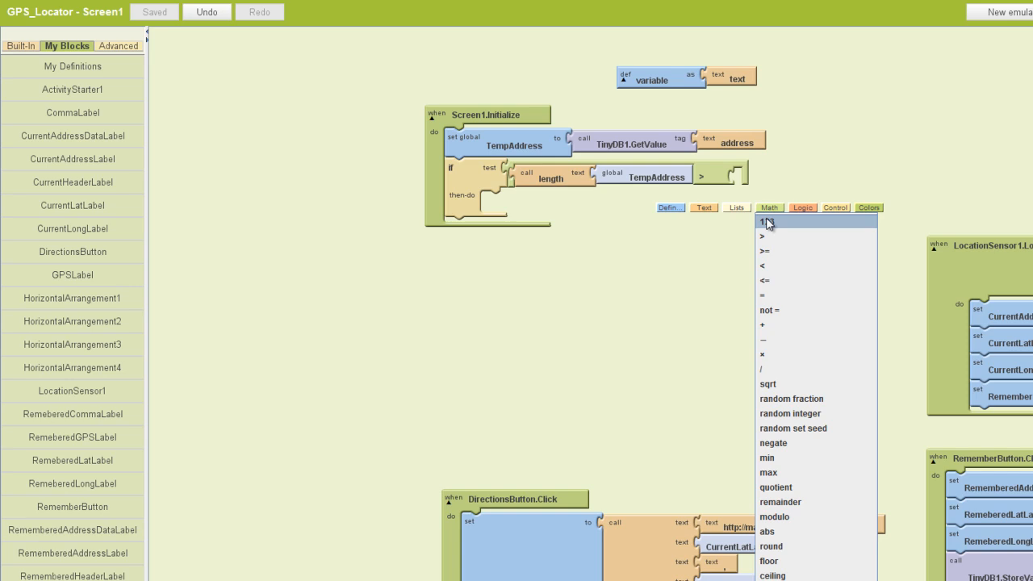
left_click(765, 221)
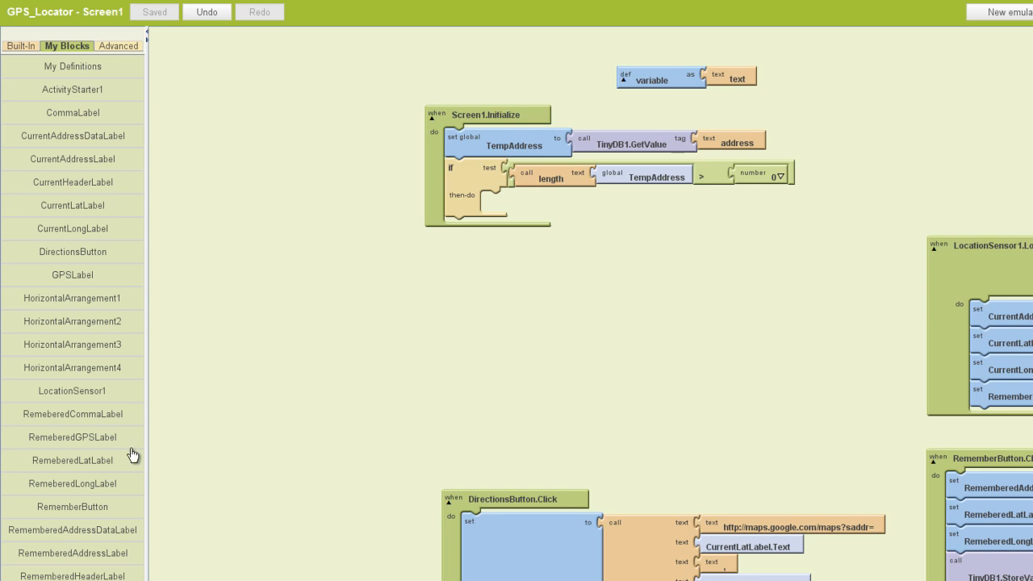
Step: In then-do, set RememberedAddressDataLabel.Text to TempAddress and RememberedLatLabel.Text to TinyDB1.GetValue tagged "lat"
left_click(73, 530)
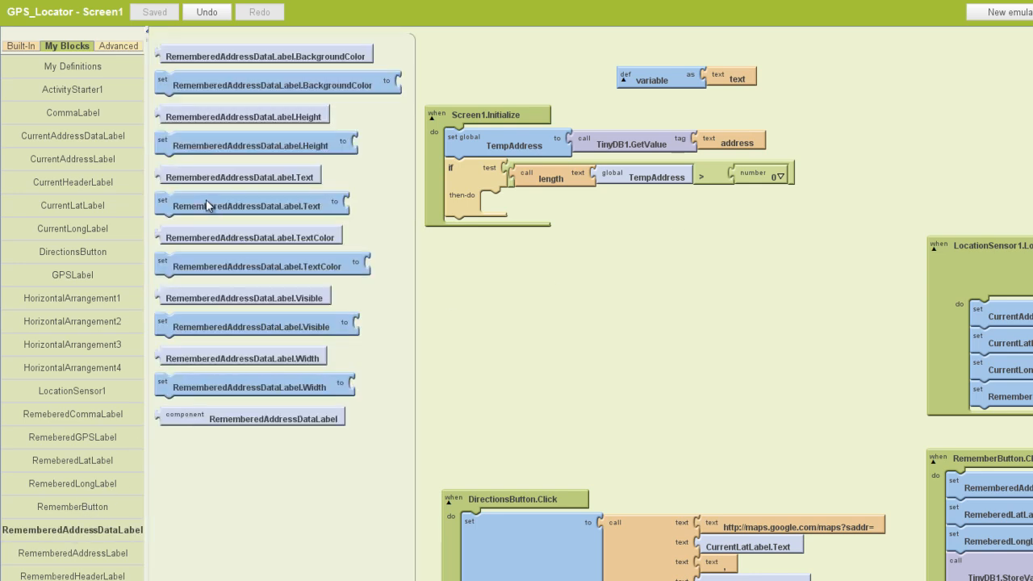
left_click_drag(251, 203, 575, 204)
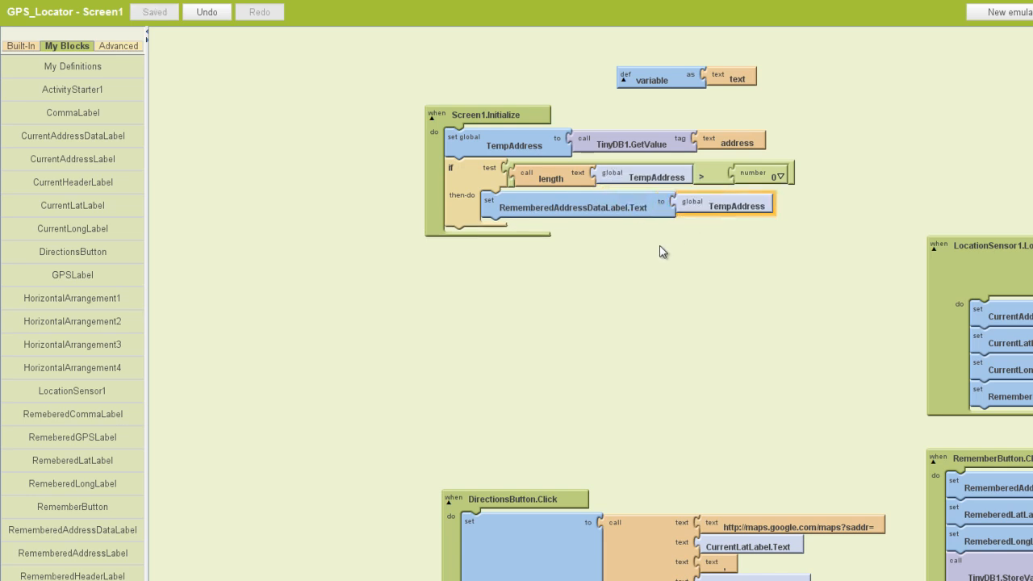
mouse_move(88, 469)
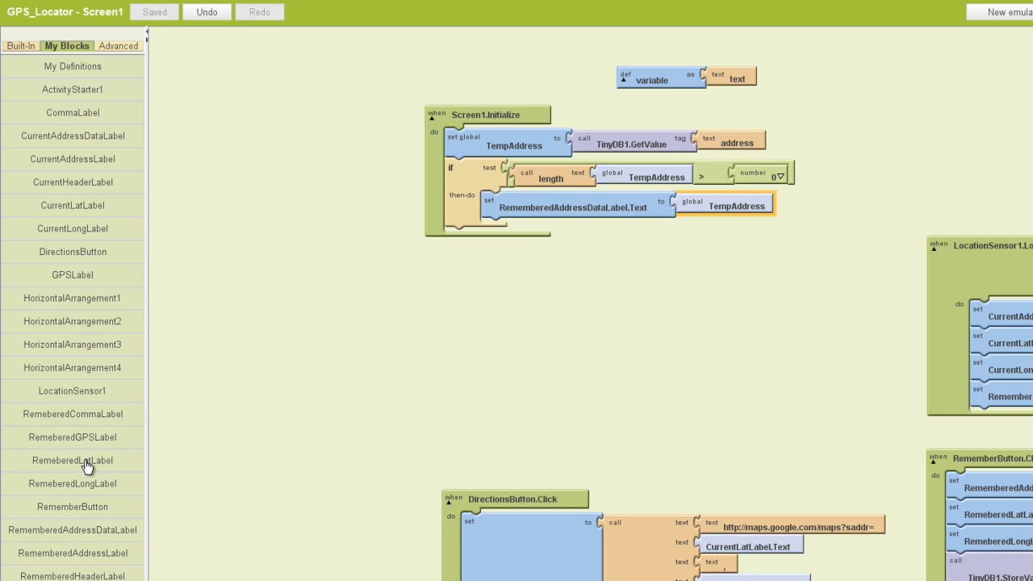
left_click(73, 460)
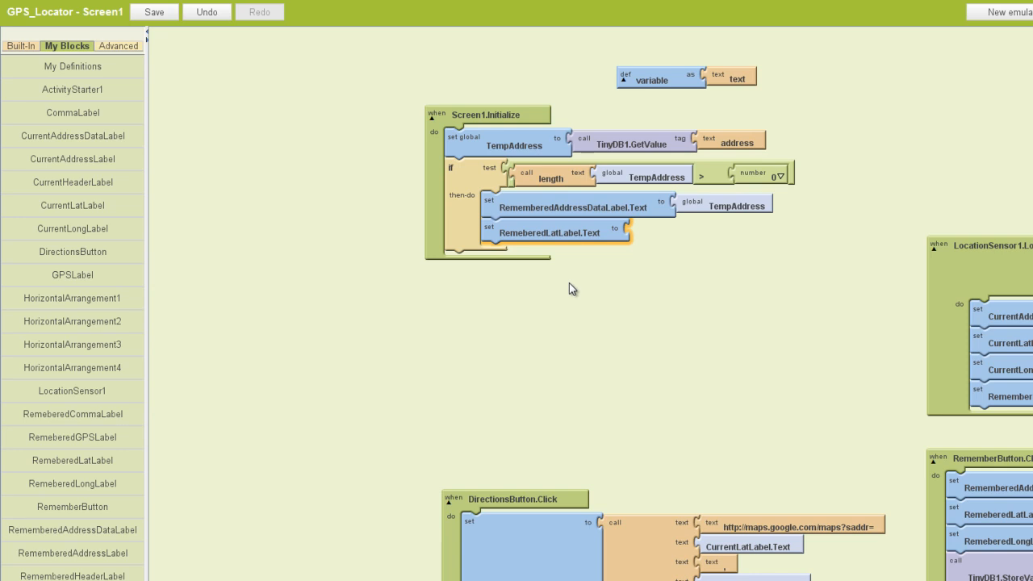
left_click(155, 11)
type("lat")
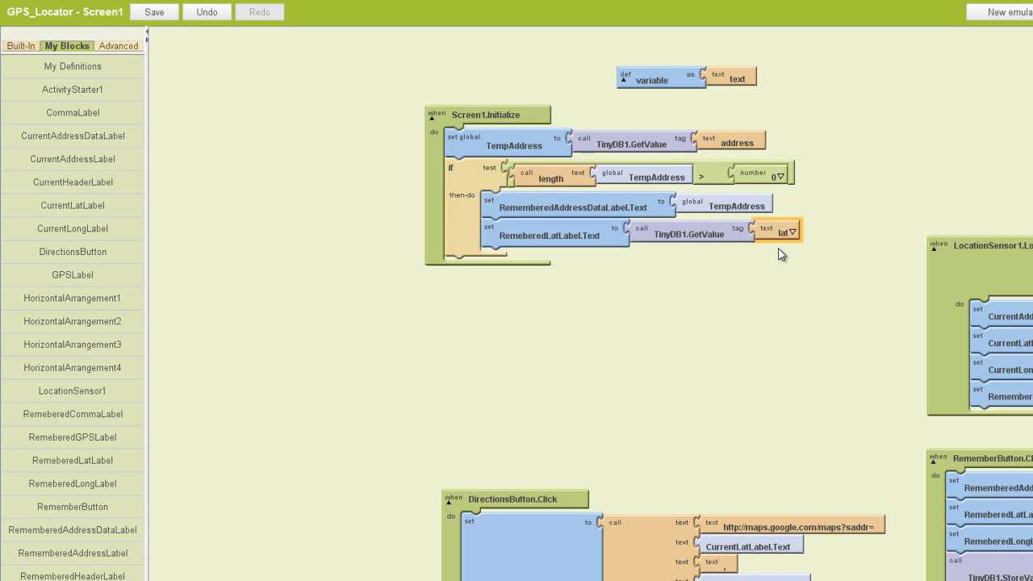
left_click(154, 11)
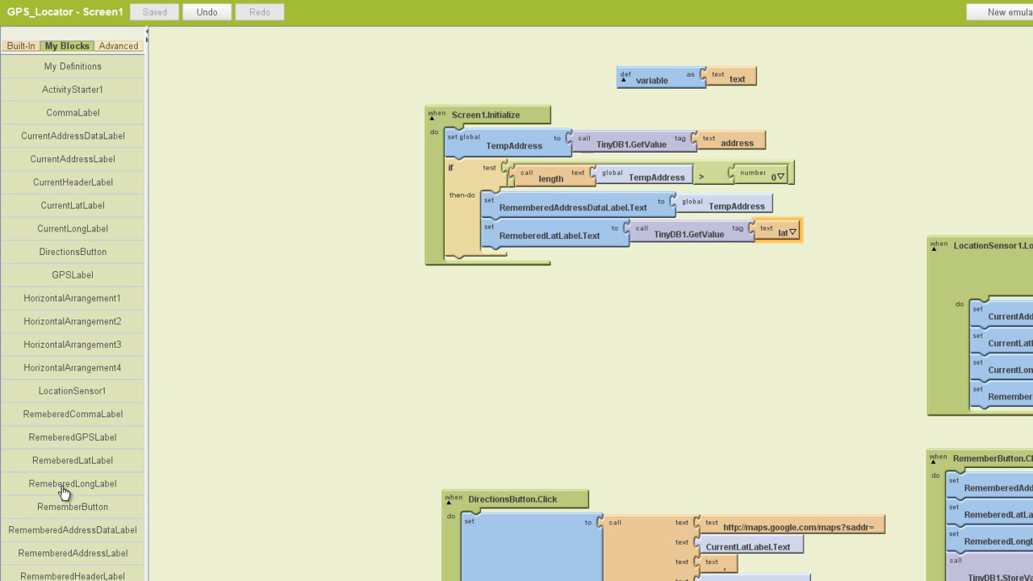
Step: Set RememberedLongLabel.Text to TinyDB1.GetValue with the tag edited to "long"
left_click(71, 485)
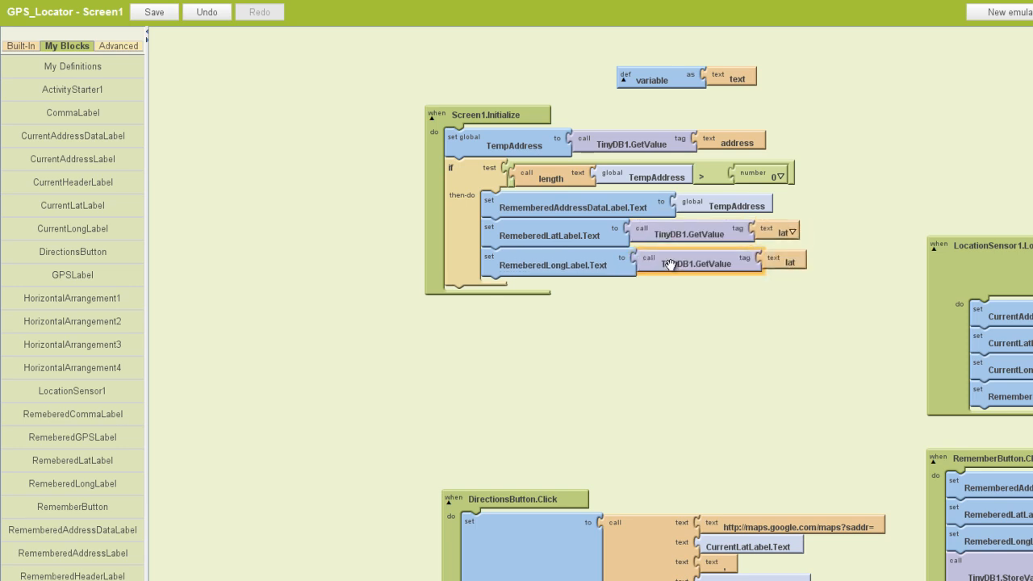
left_click(788, 260)
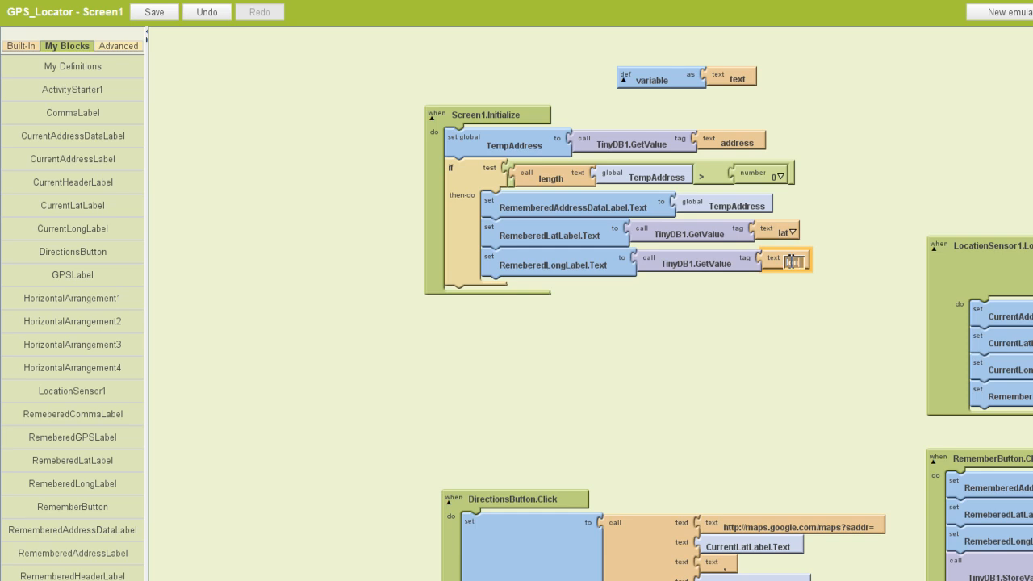
left_click(788, 262)
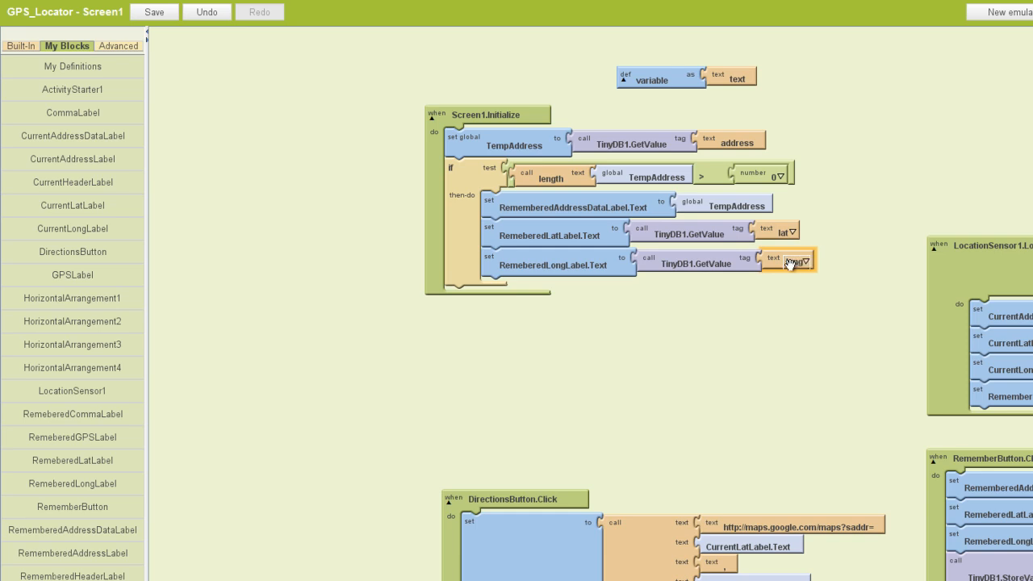
left_click(71, 252)
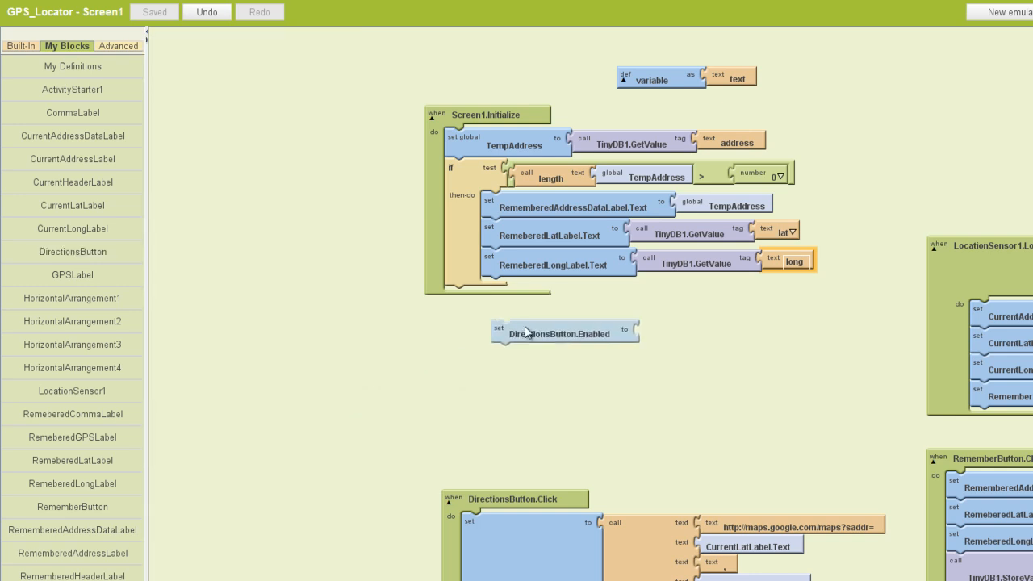
Step: End the then branch by setting DirectionsButton.Enabled to a Logic true block
left_click_drag(565, 333, 557, 291)
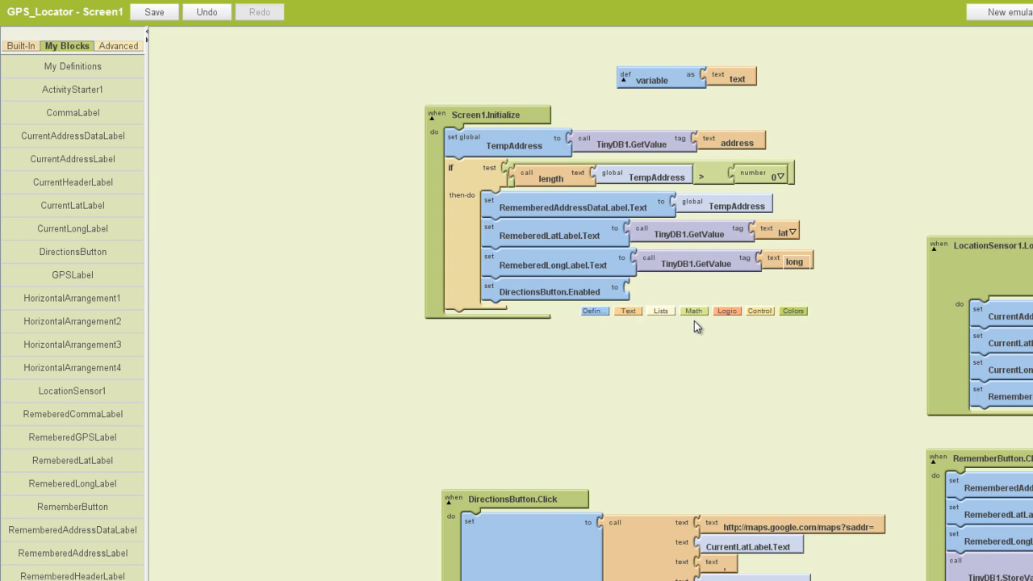
left_click(727, 310)
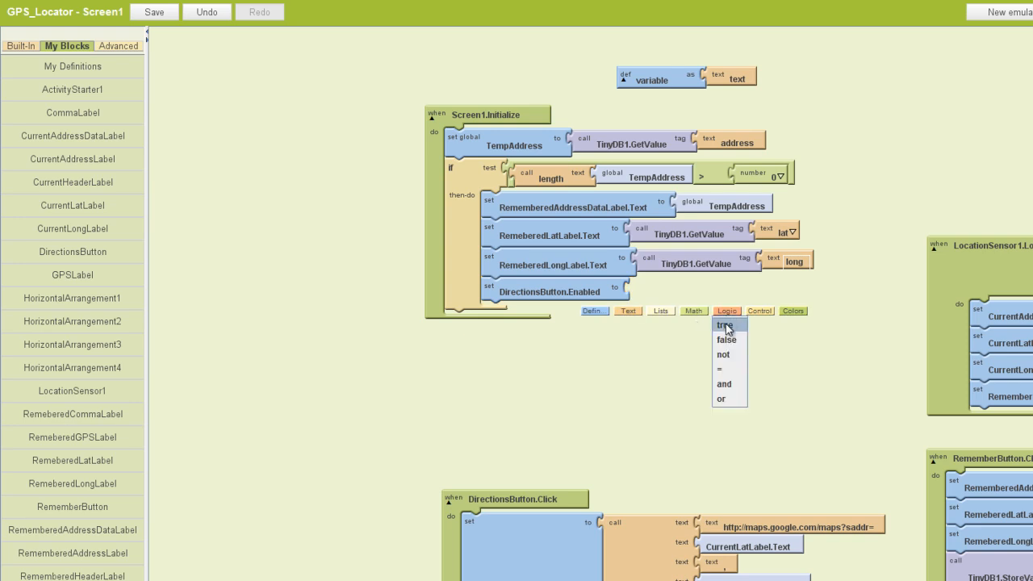
left_click(723, 325)
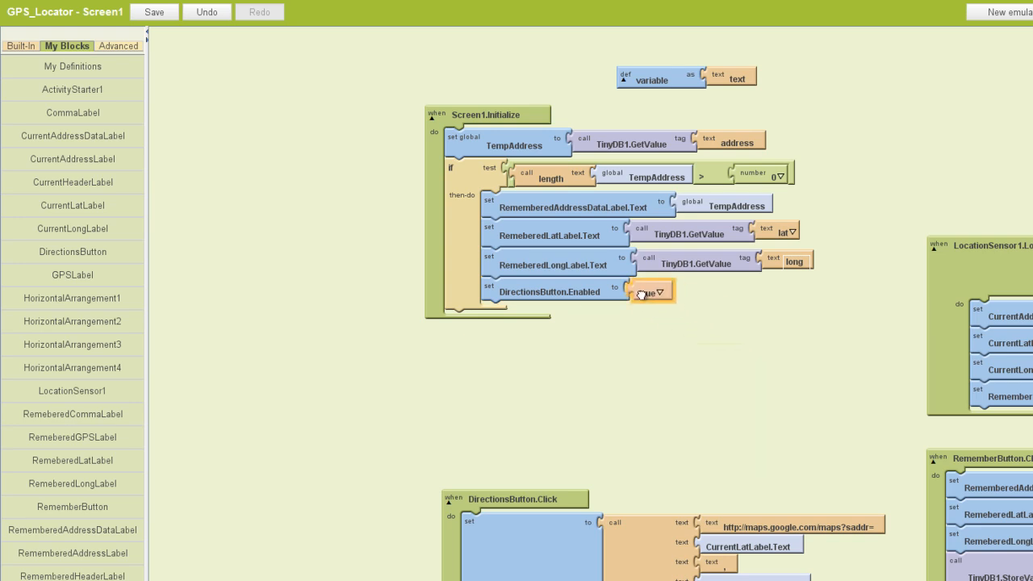
left_click(651, 290)
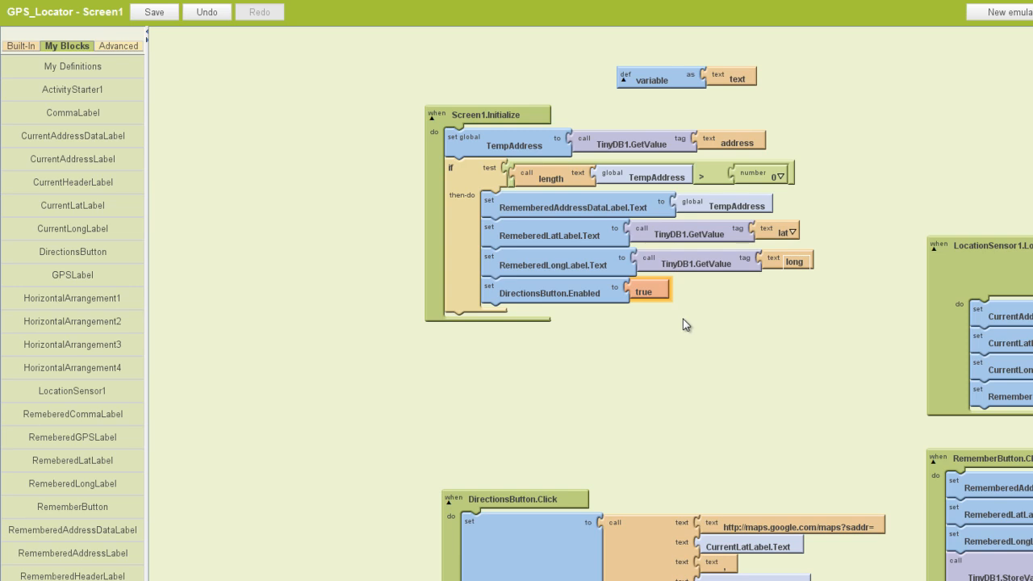
left_click(155, 12)
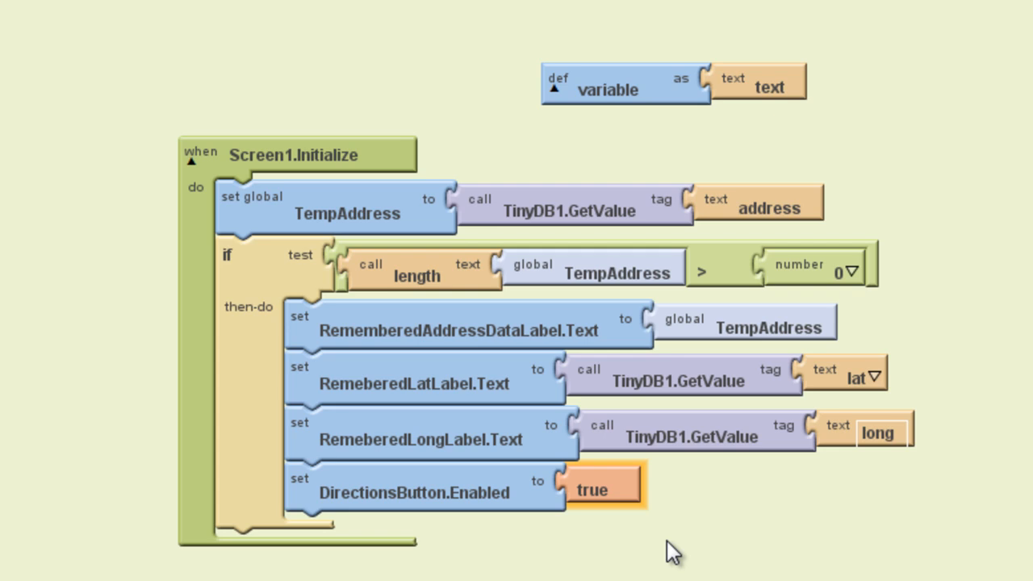
Step: Name the global variable definition TempAddress to match the setters in Screen1.Initialize
type("TempAddress")
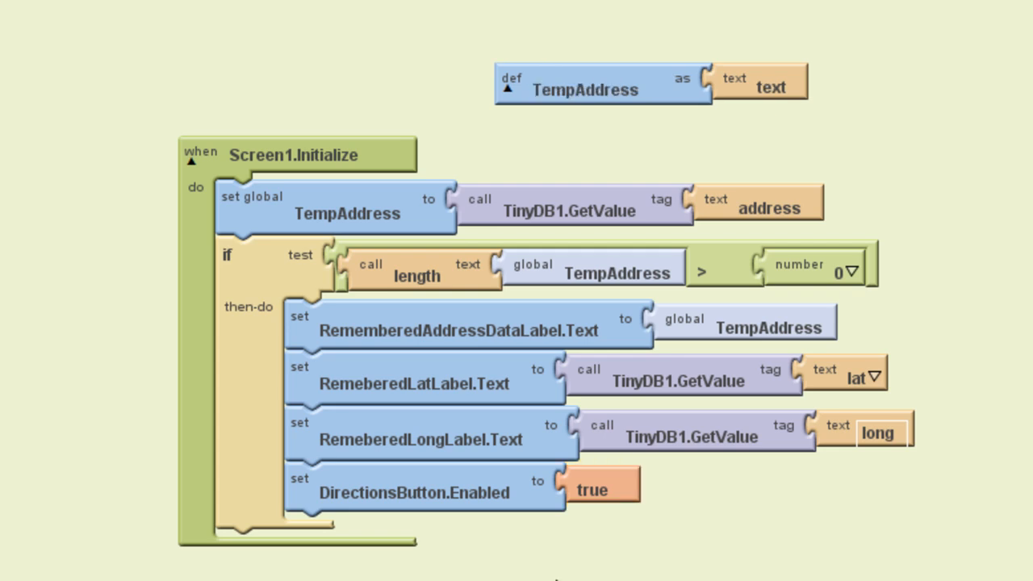
mouse_move(597, 202)
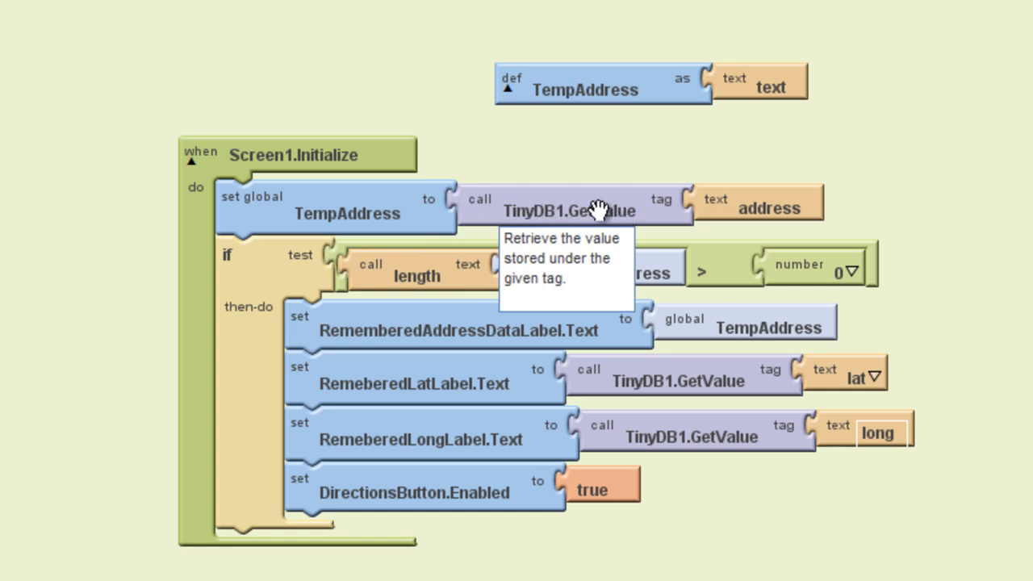
mouse_move(776, 207)
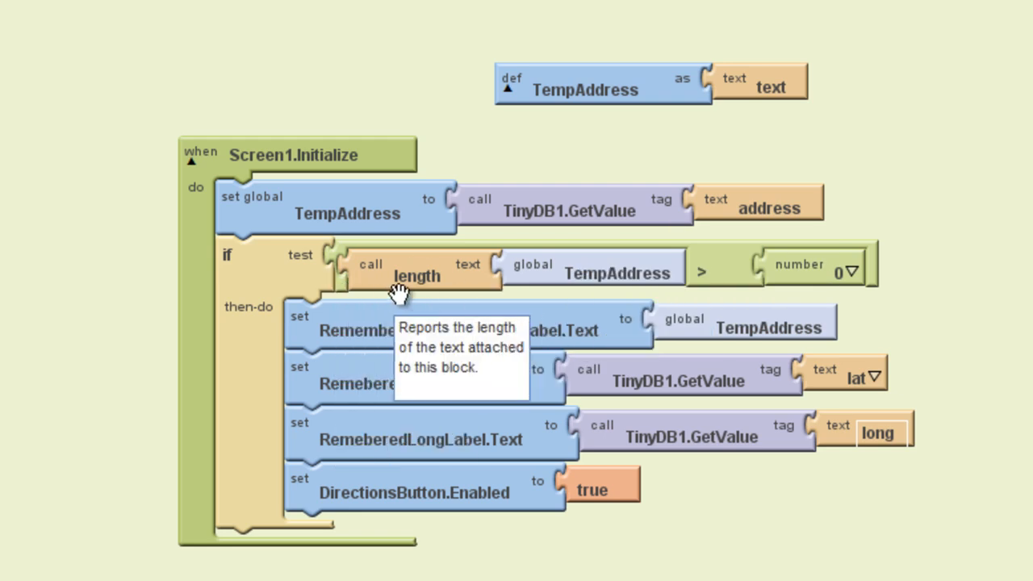
mouse_move(840, 277)
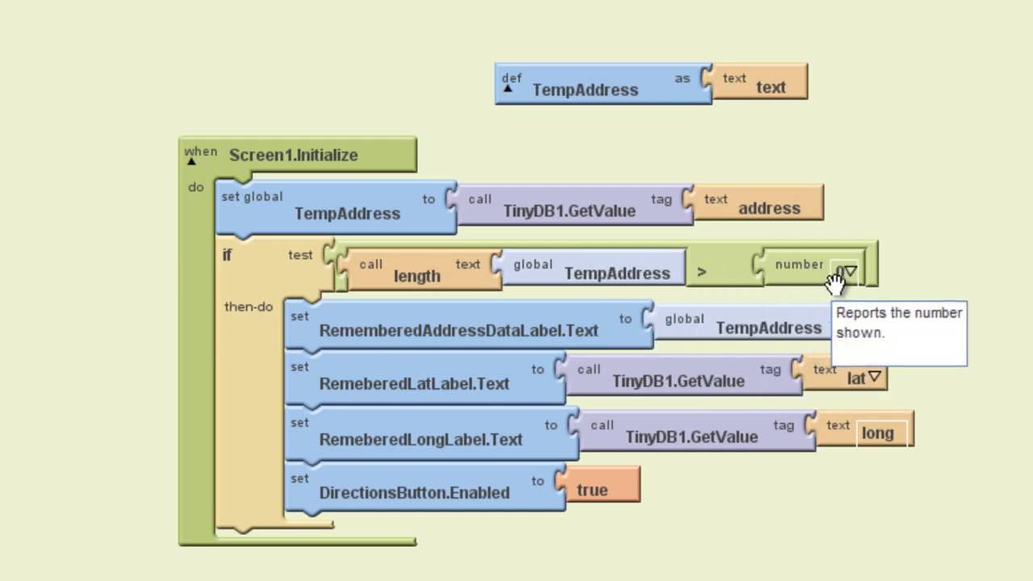
mouse_move(956, 288)
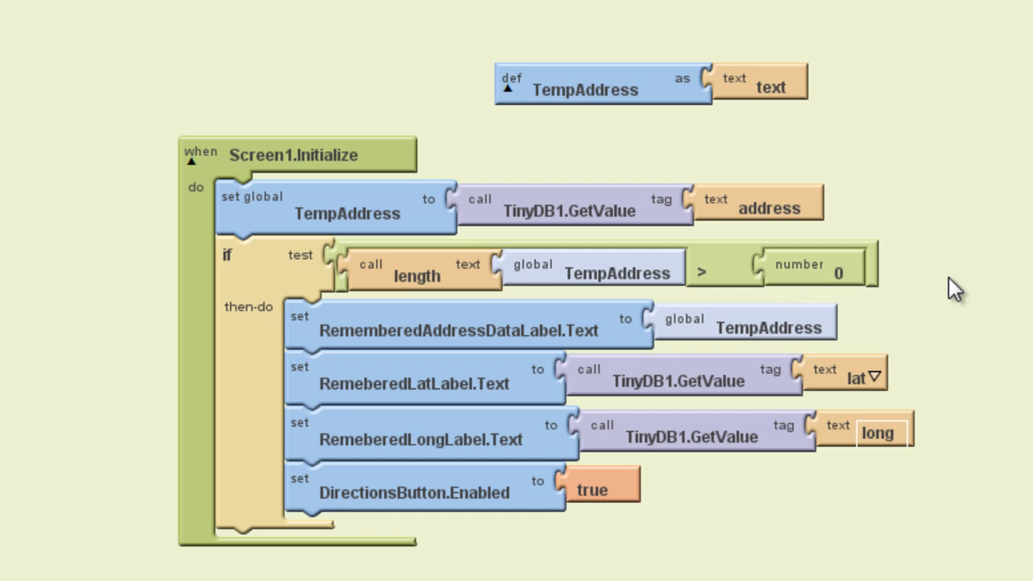
mouse_move(419, 378)
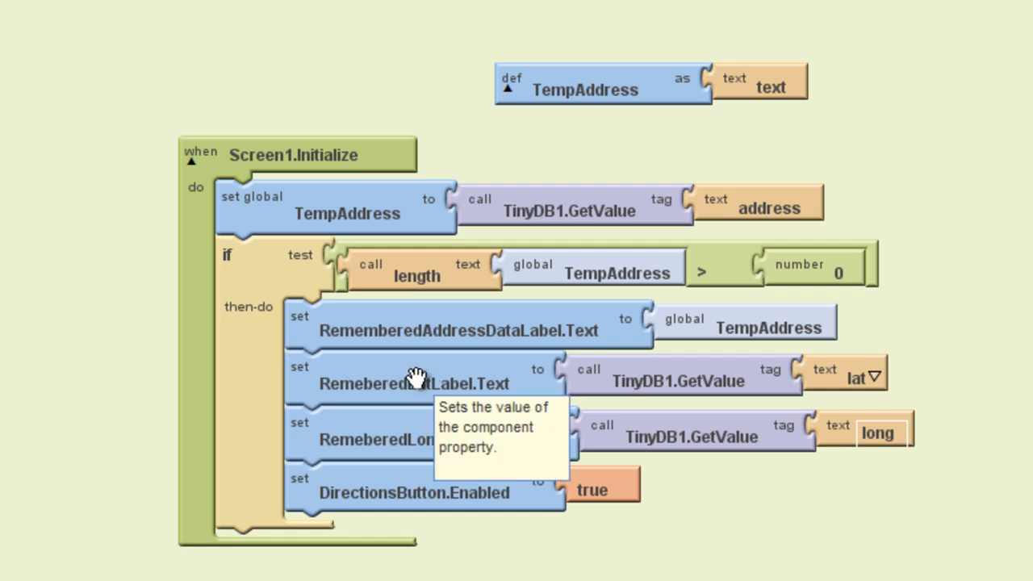
mouse_move(410, 371)
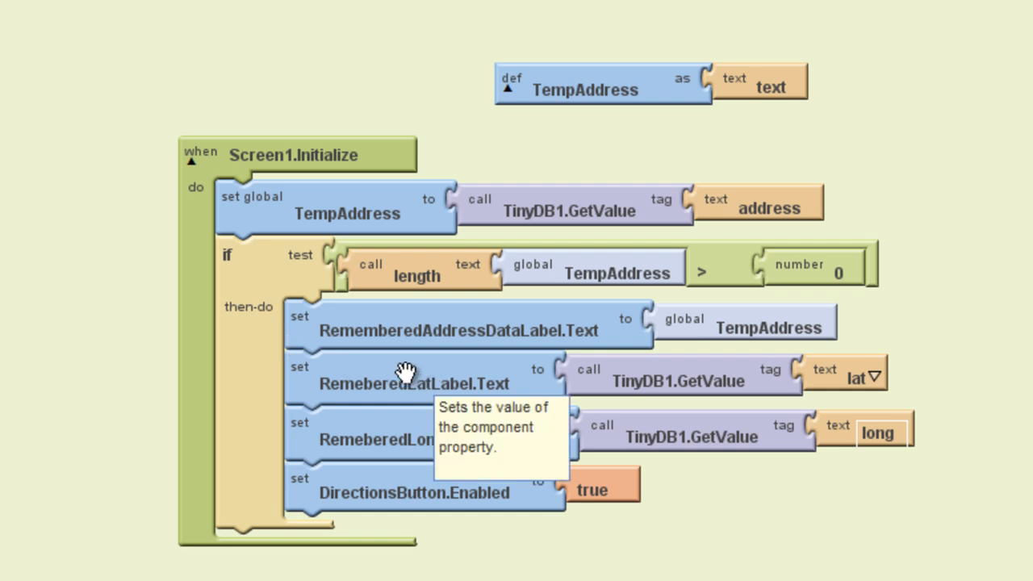
mouse_move(413, 359)
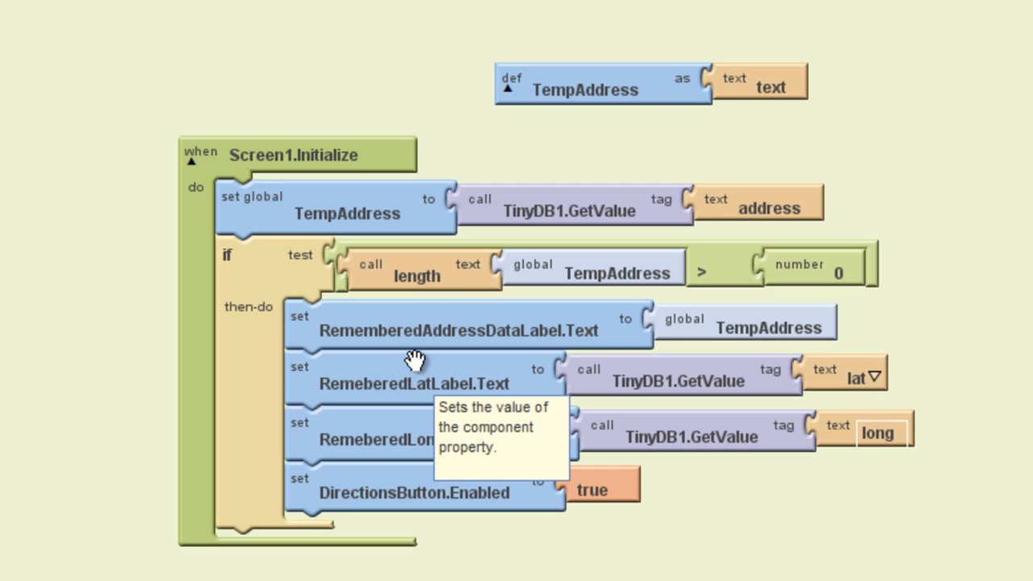
mouse_move(590, 331)
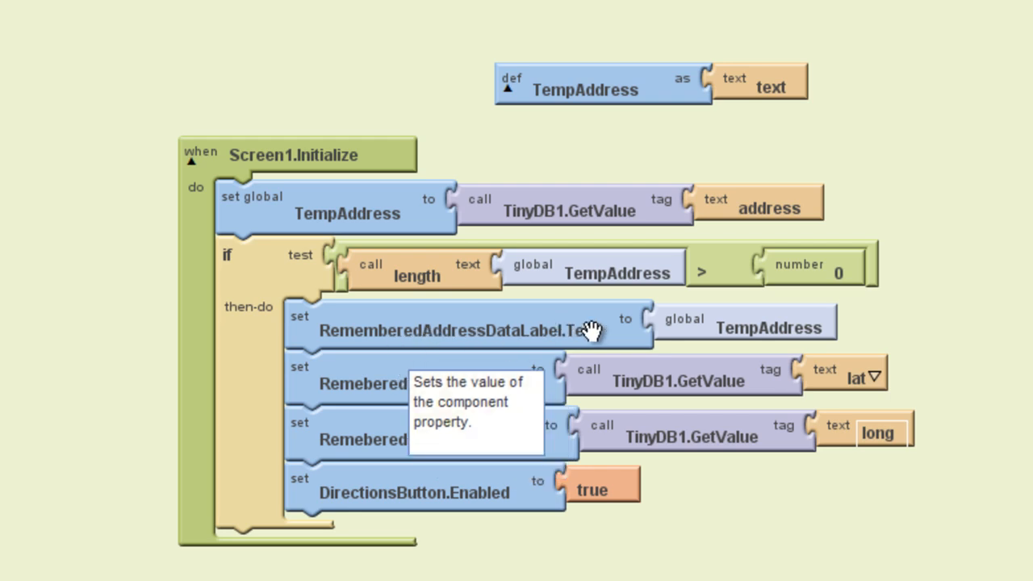
mouse_move(379, 395)
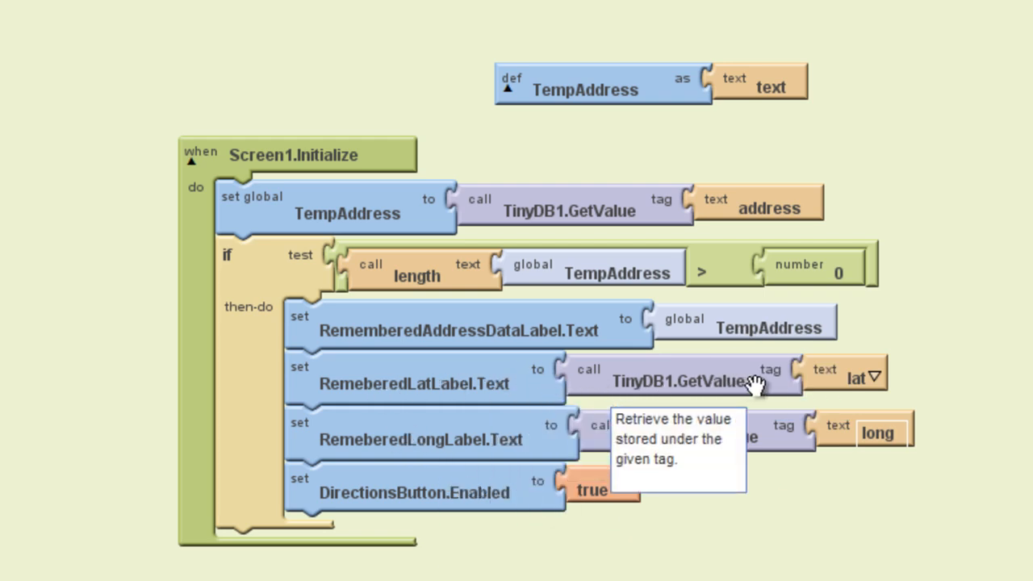
mouse_move(863, 375)
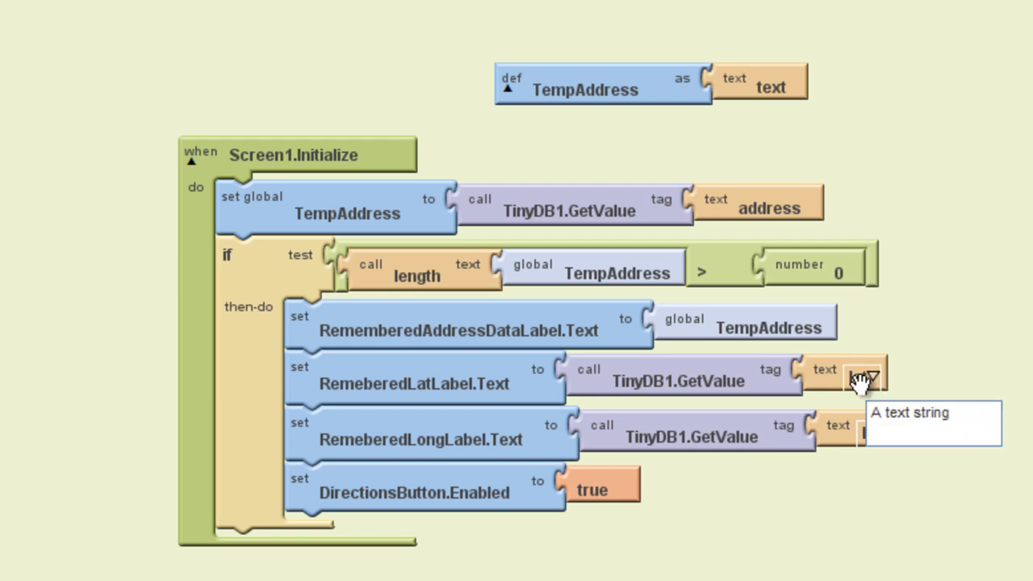